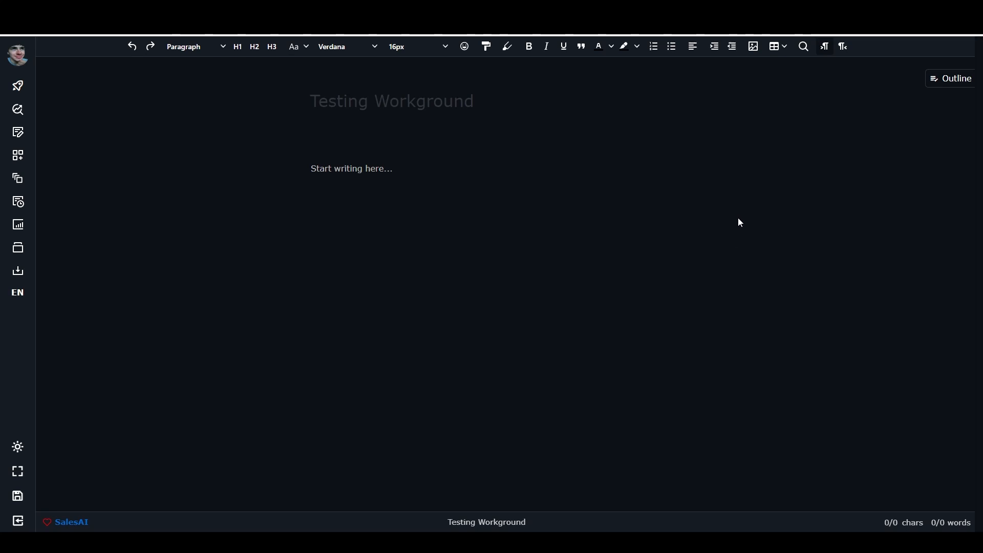
pyautogui.moveTo(677, 226)
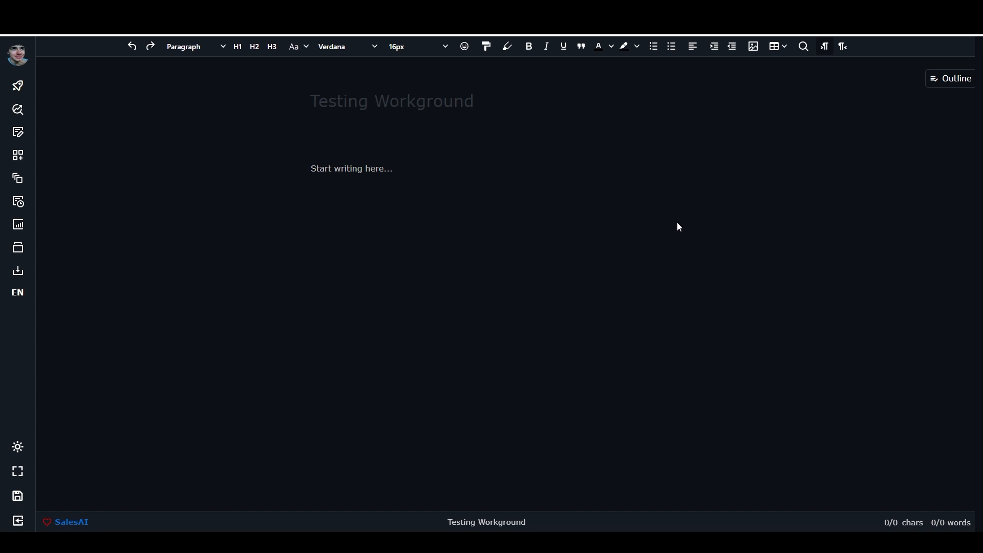
pyautogui.moveTo(610, 243)
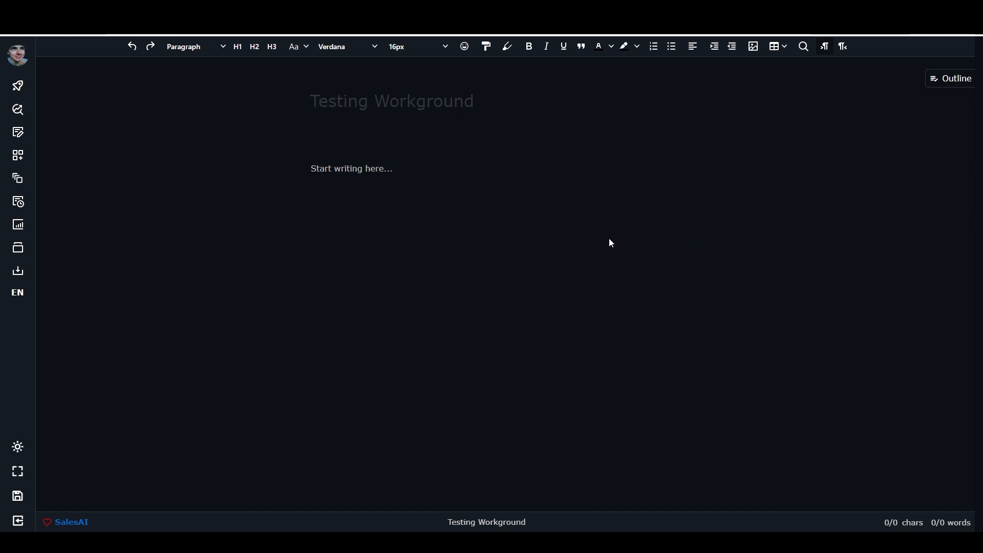
pyautogui.moveTo(404, 228)
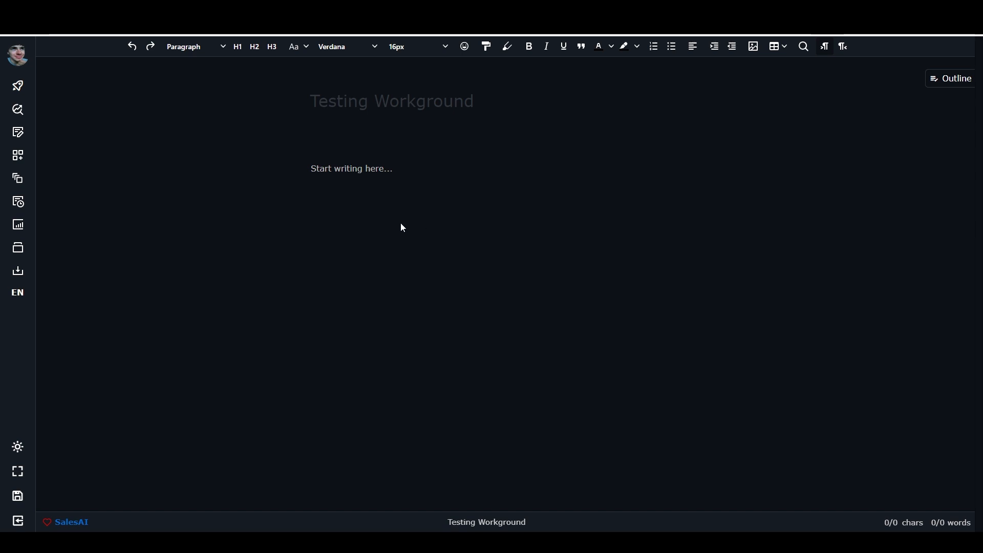
pyautogui.moveTo(382, 229)
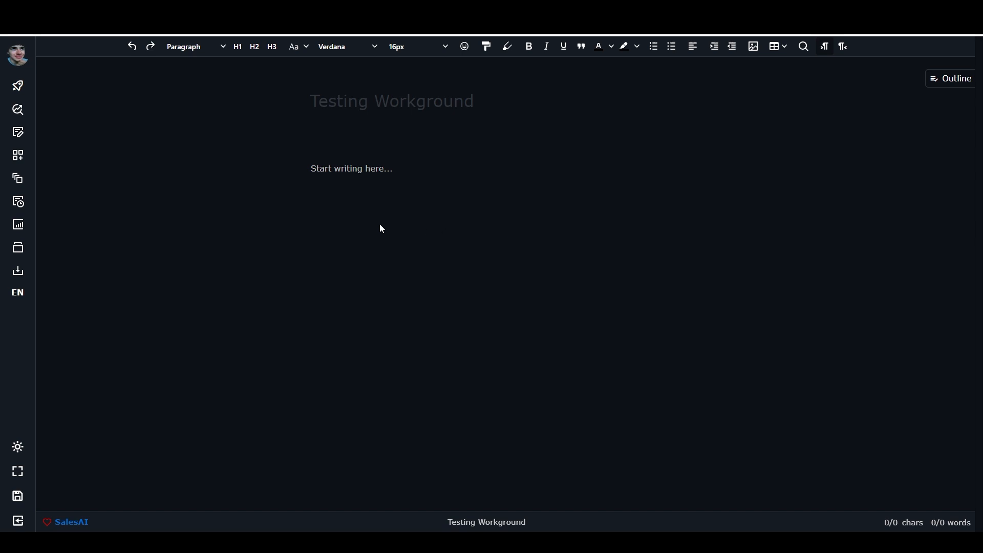
pyautogui.moveTo(279, 70)
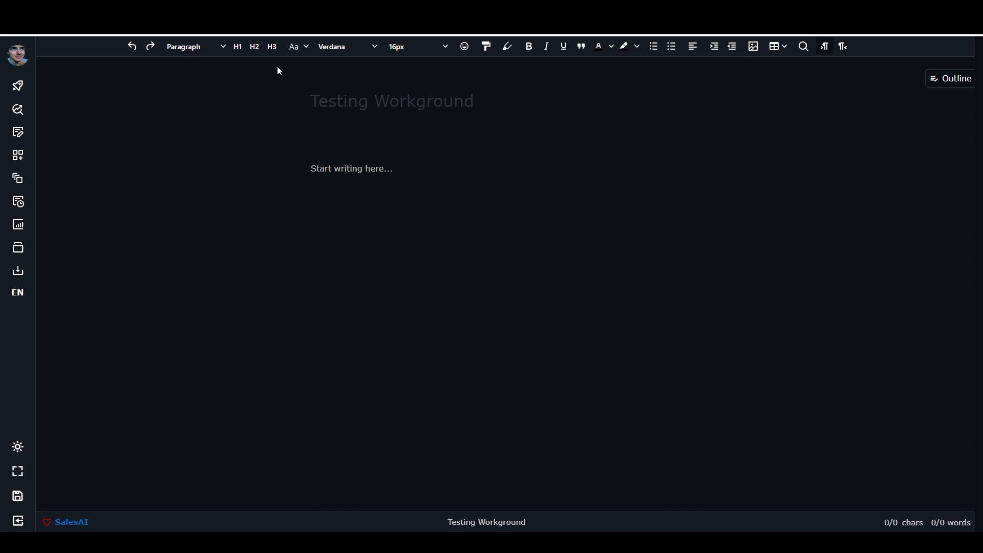
pyautogui.moveTo(356, 184)
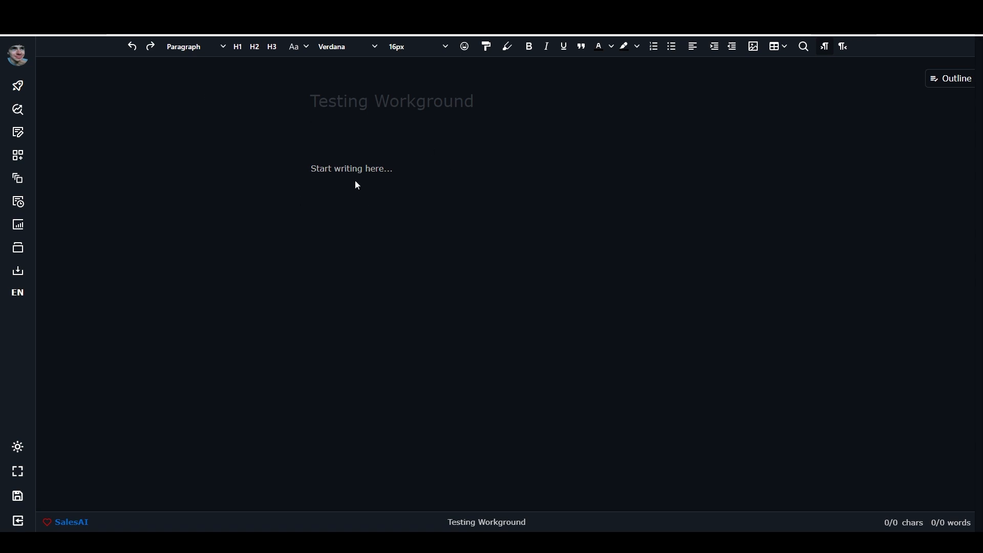
pyautogui.moveTo(110, 275)
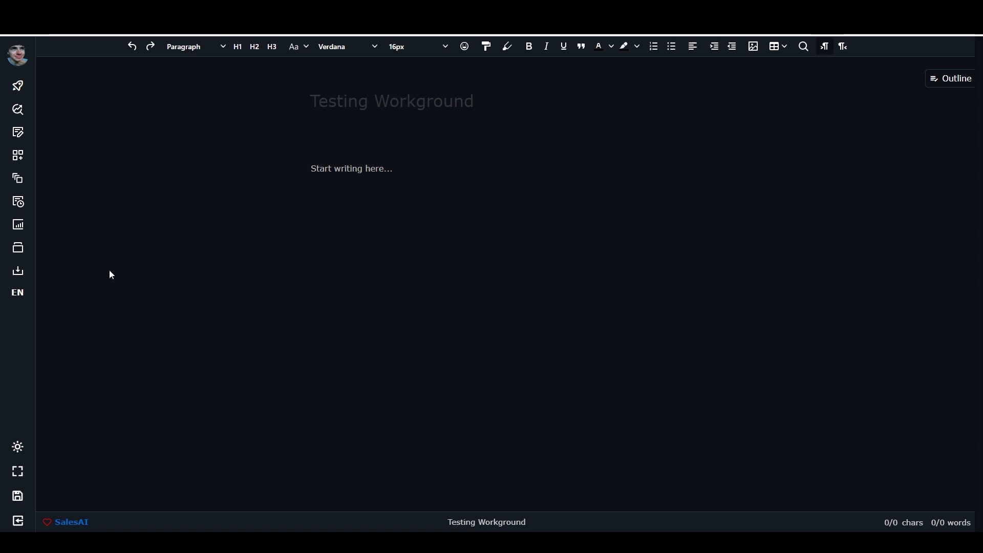
pyautogui.moveTo(281, 185)
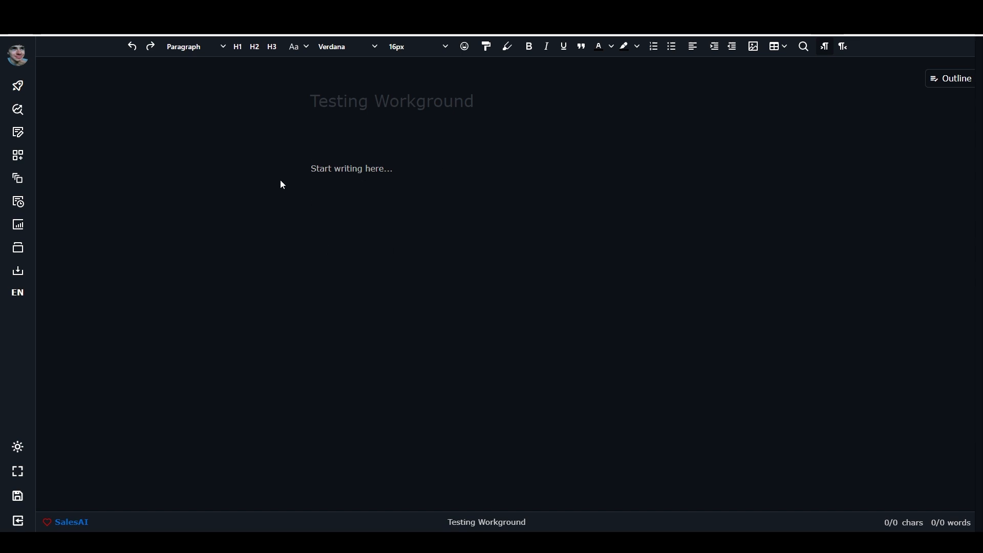
pyautogui.moveTo(352, 176)
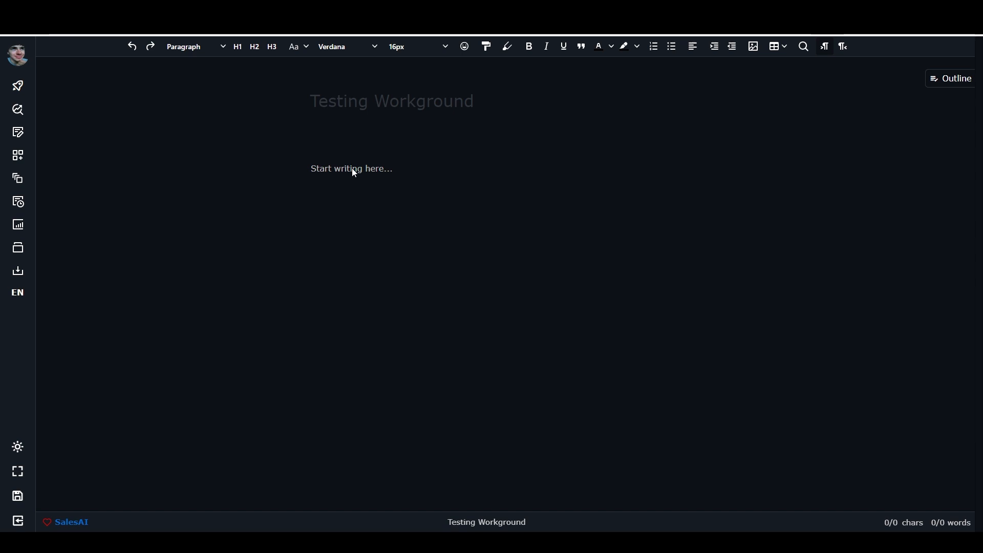
pyautogui.moveTo(338, 176)
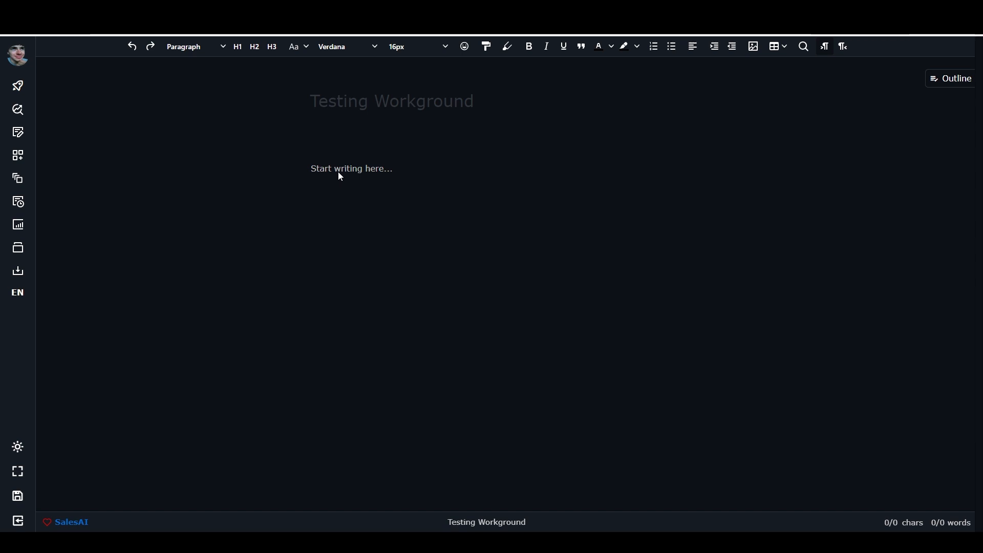
pyautogui.moveTo(307, 176)
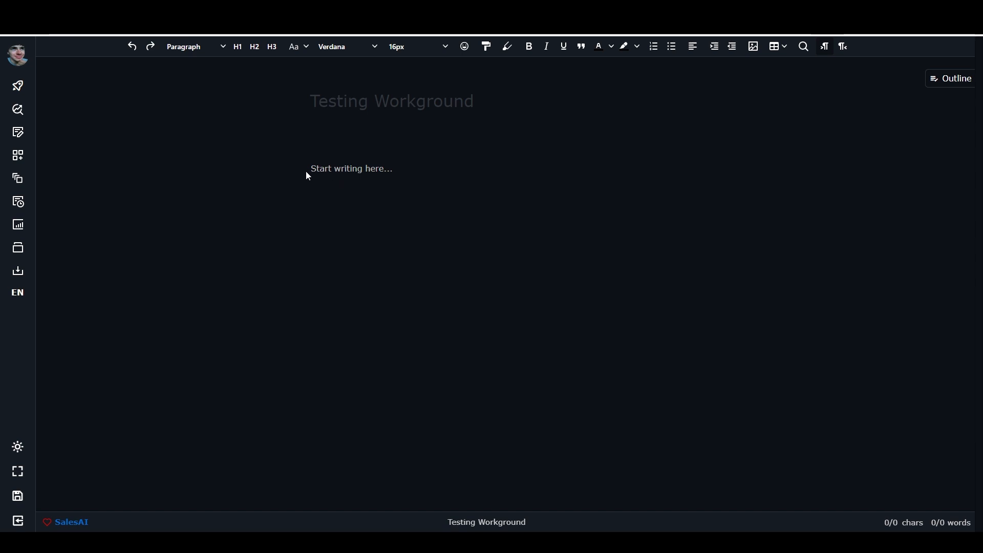
pyautogui.moveTo(307, 179)
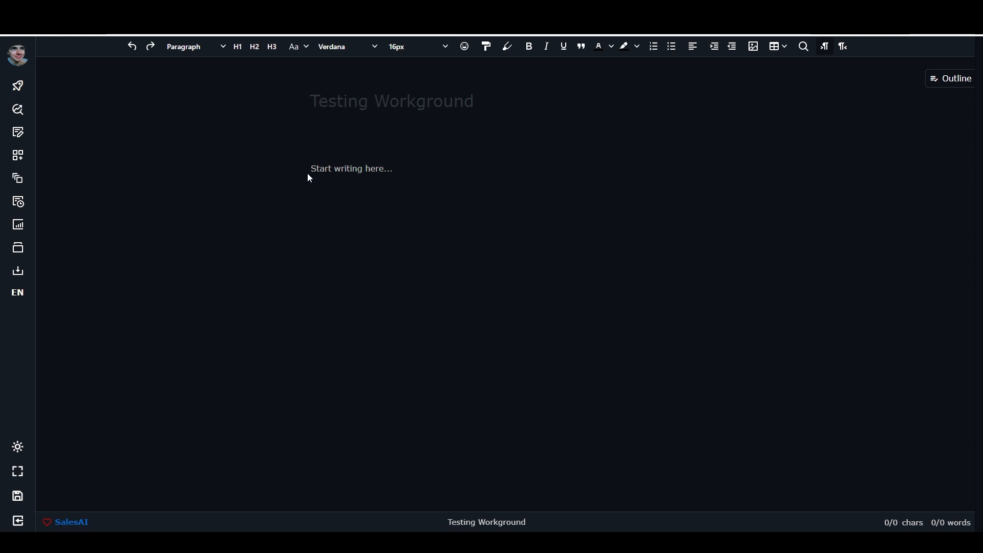
pyautogui.moveTo(322, 176)
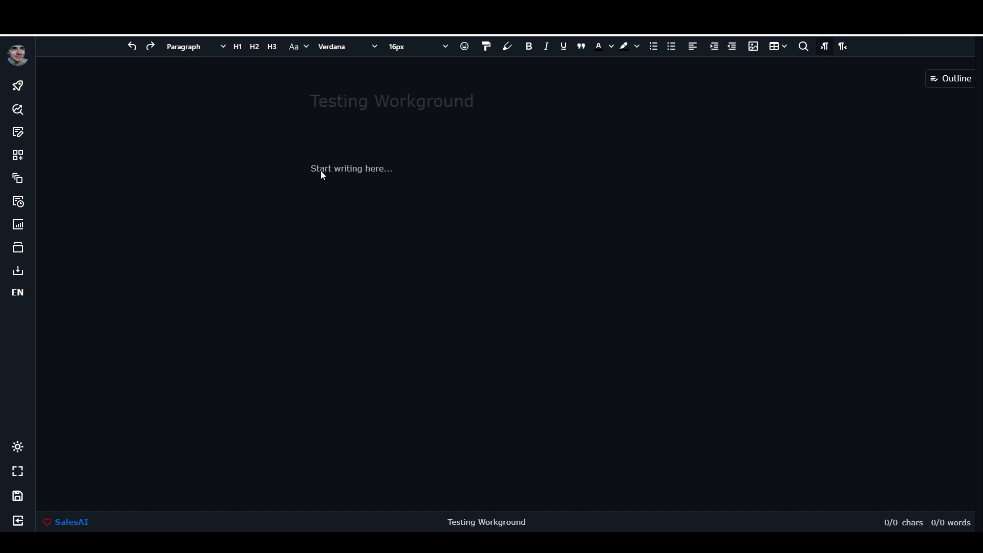
pyautogui.moveTo(308, 176)
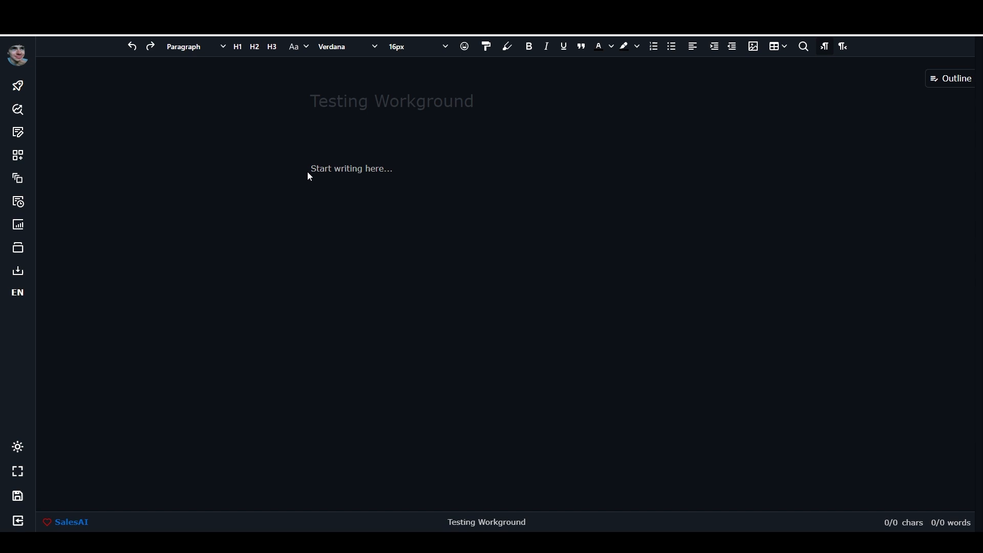
pyautogui.moveTo(16, 86)
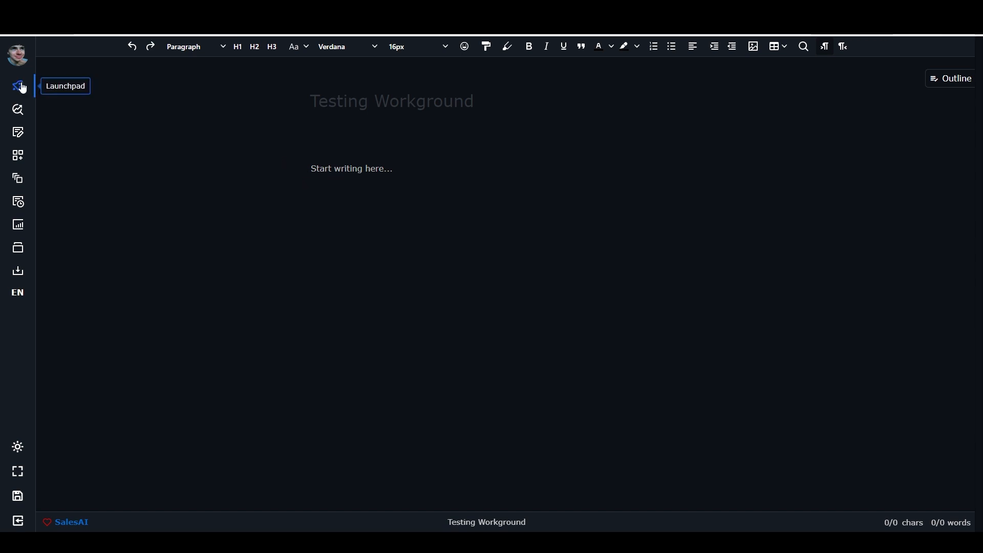
pyautogui.moveTo(13, 194)
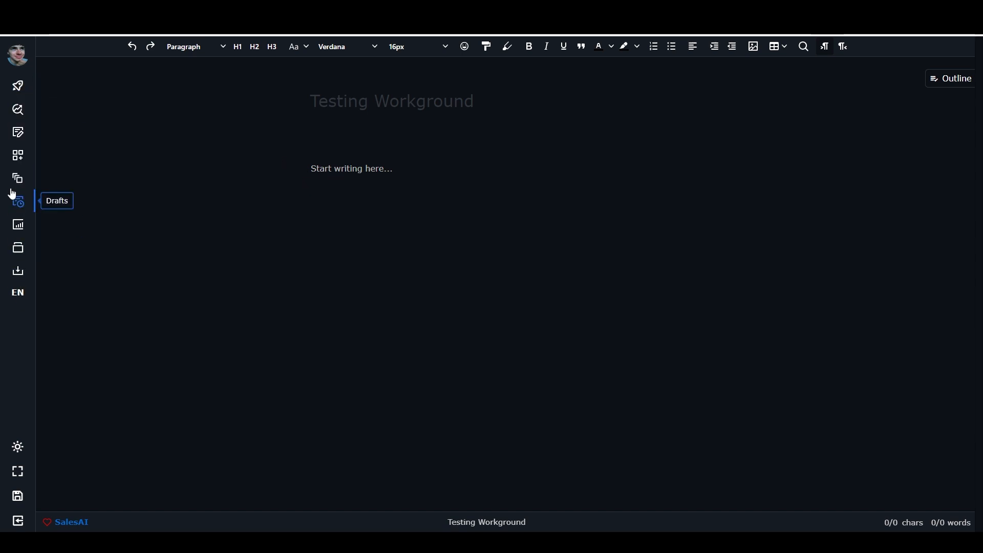
pyautogui.moveTo(16, 97)
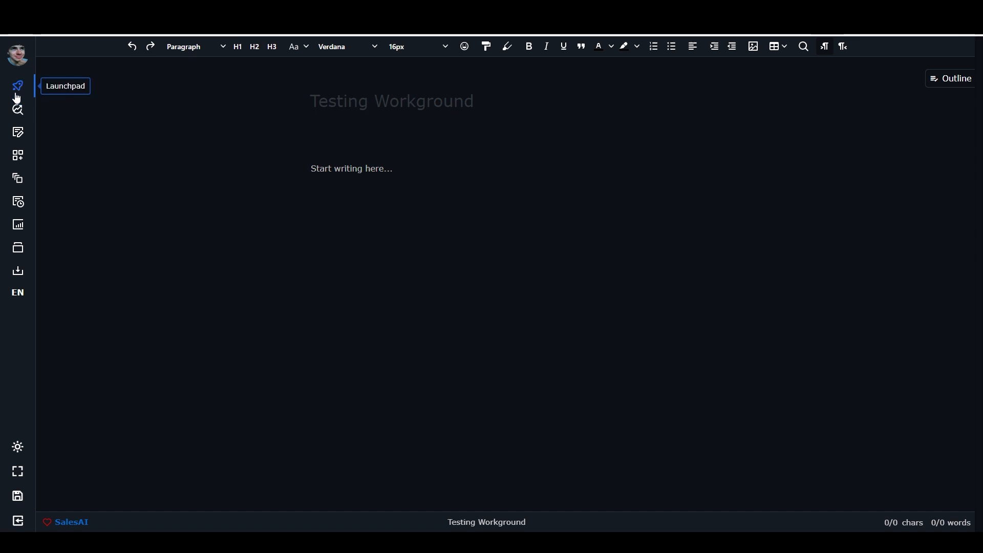
pyautogui.moveTo(17, 446)
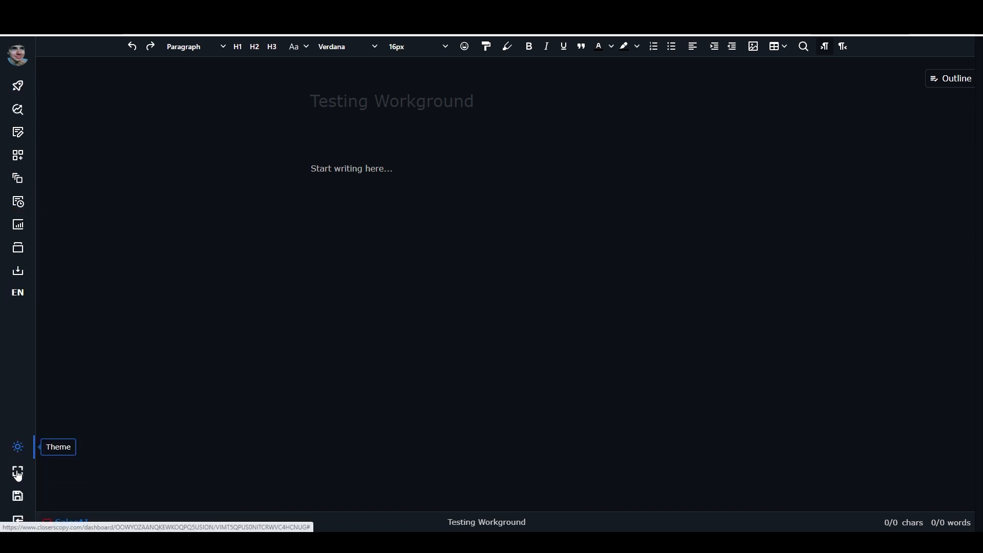
pyautogui.moveTo(16, 472)
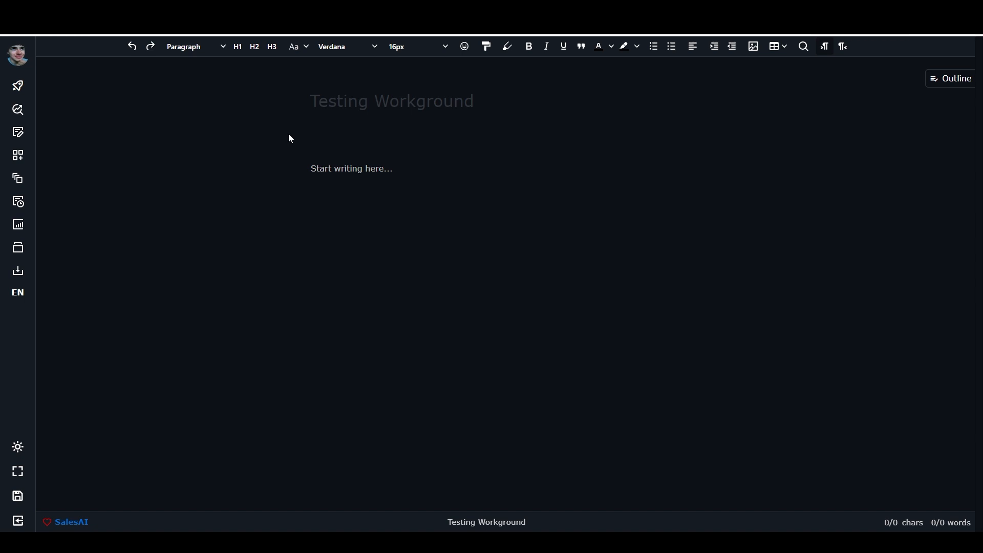
pyautogui.moveTo(114, 143)
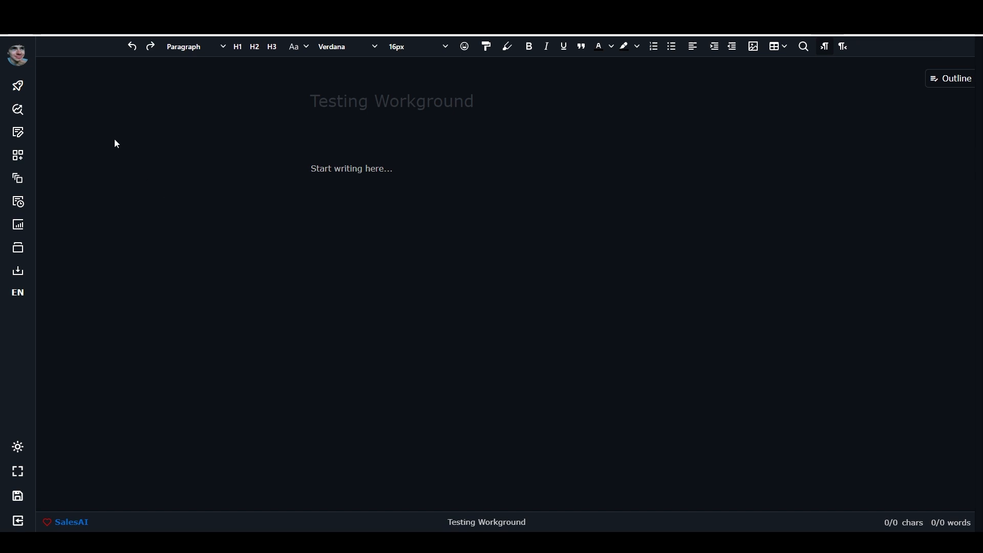
pyautogui.moveTo(51, 123)
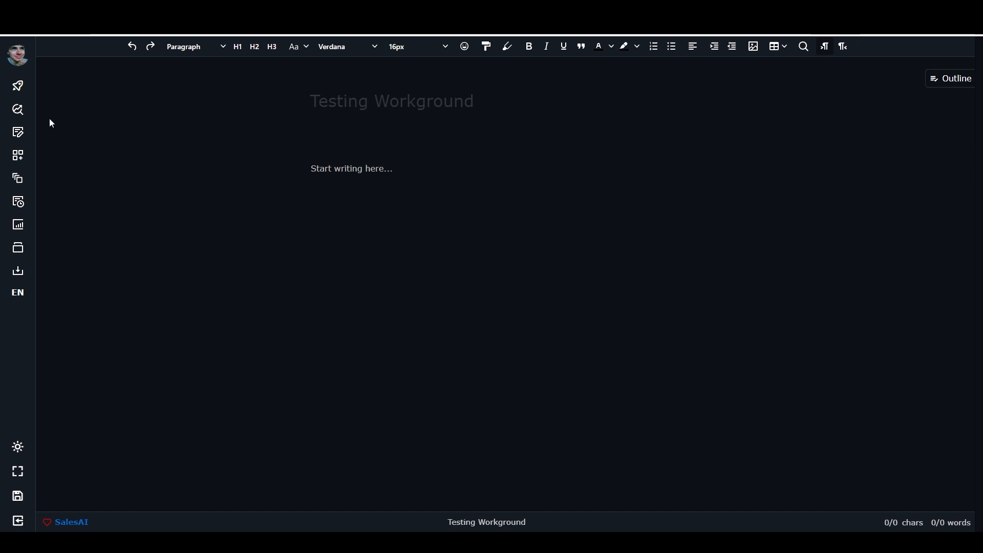
# Show the Copy Launchpad and bring up the catalogue of tools to add
pyautogui.click(16, 86)
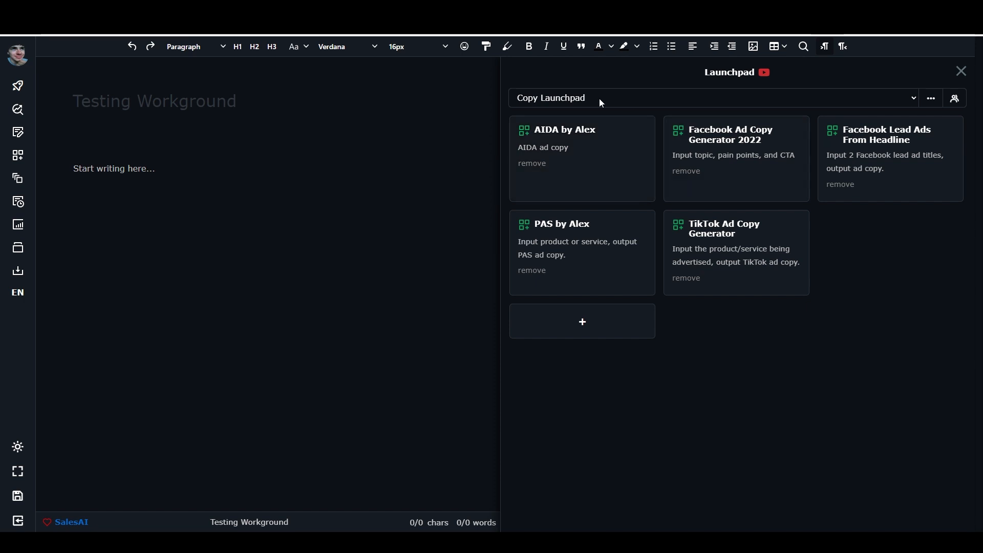
pyautogui.moveTo(760, 82)
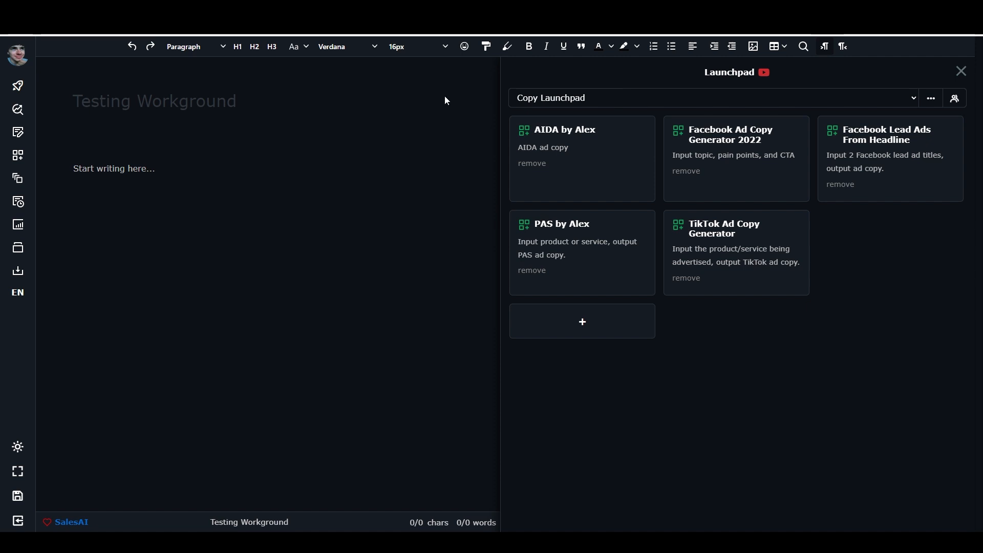
pyautogui.moveTo(711, 318)
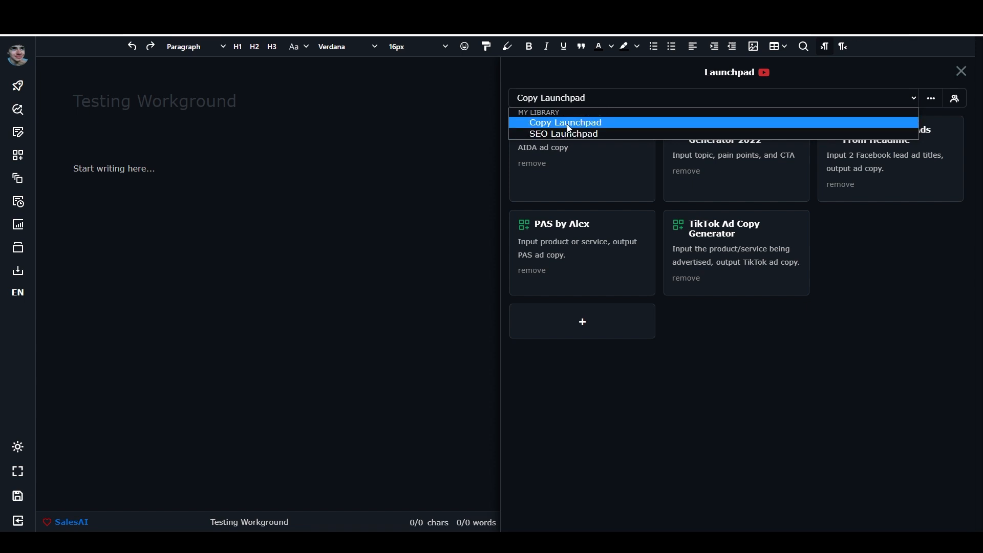
pyautogui.click(563, 133)
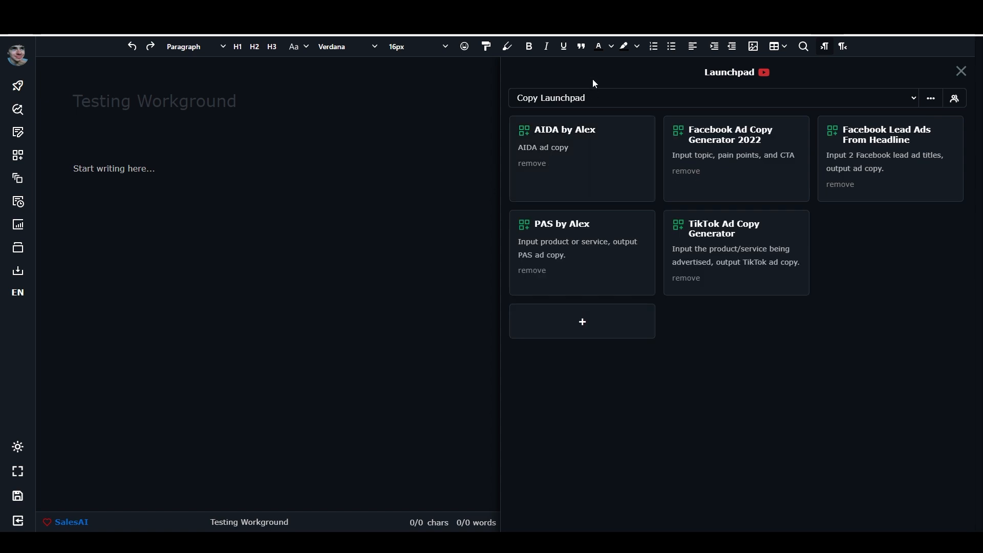
pyautogui.moveTo(860, 254)
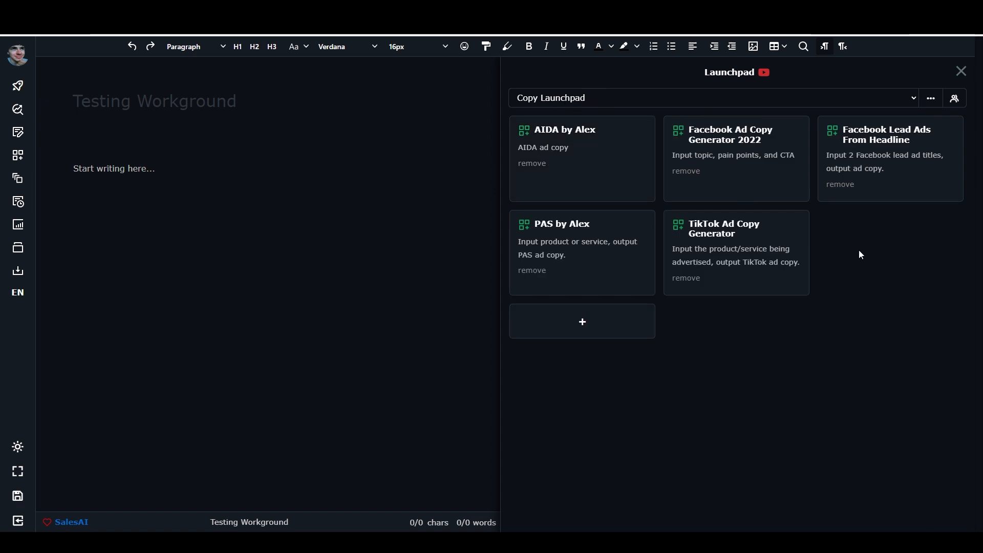
pyautogui.moveTo(589, 156)
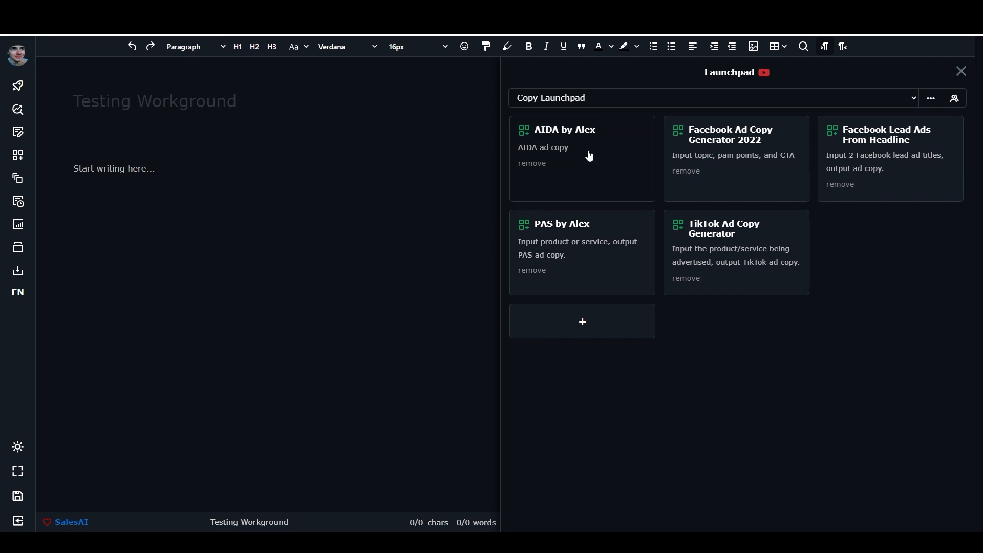
pyautogui.moveTo(764, 74)
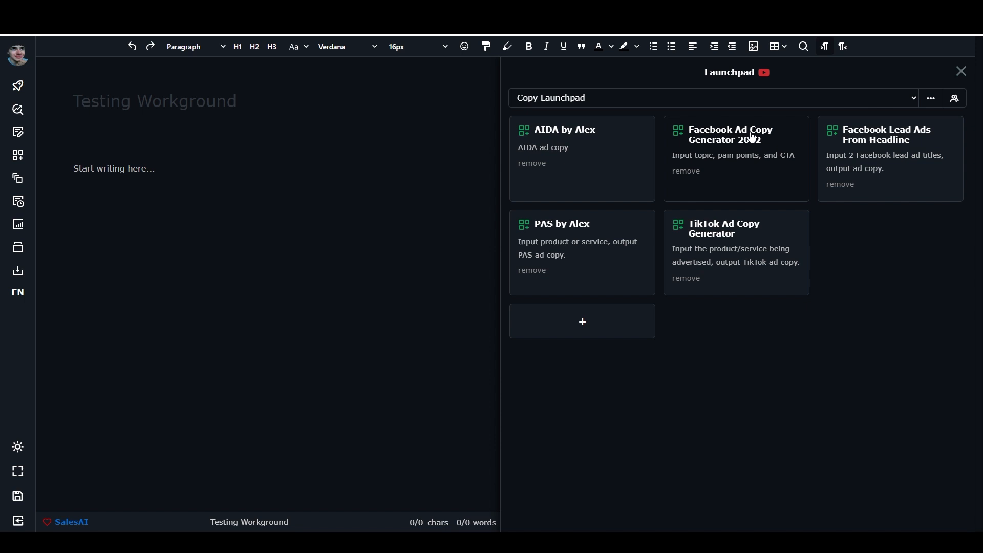
pyautogui.moveTo(862, 137)
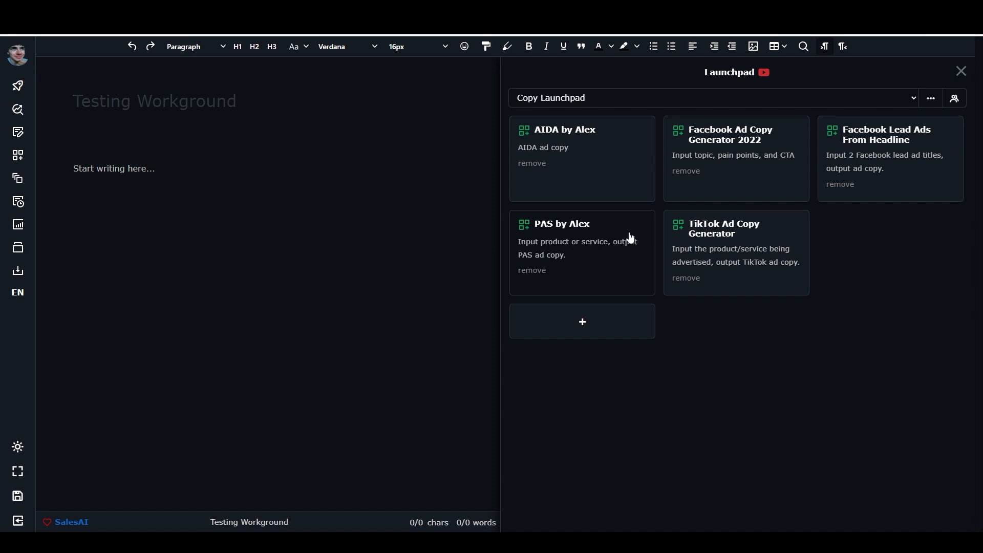
pyautogui.moveTo(754, 254)
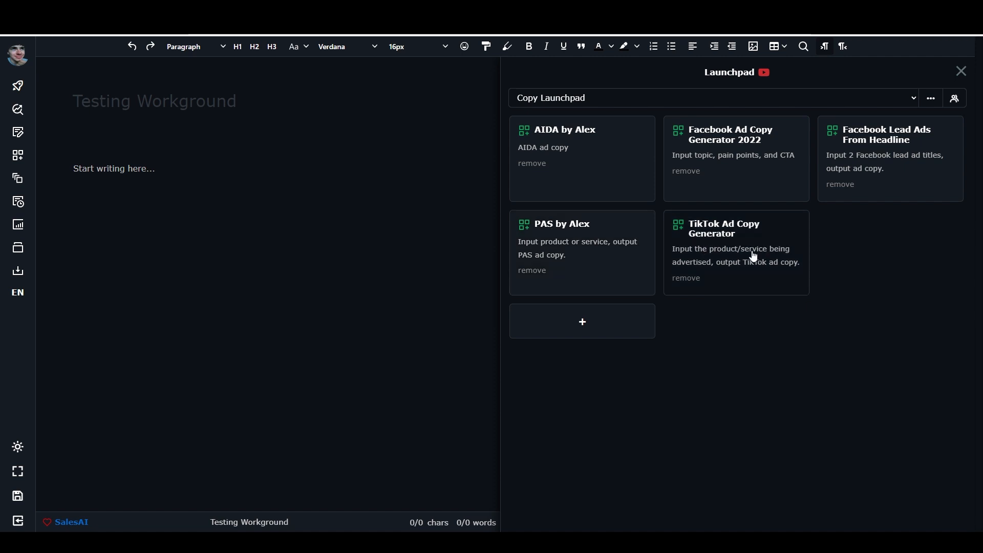
pyautogui.moveTo(874, 292)
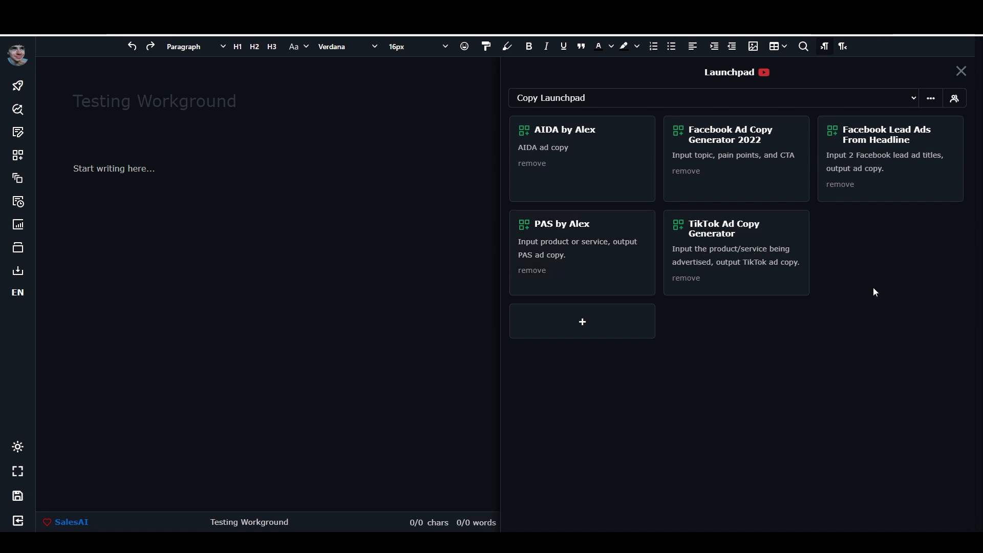
pyautogui.moveTo(601, 194)
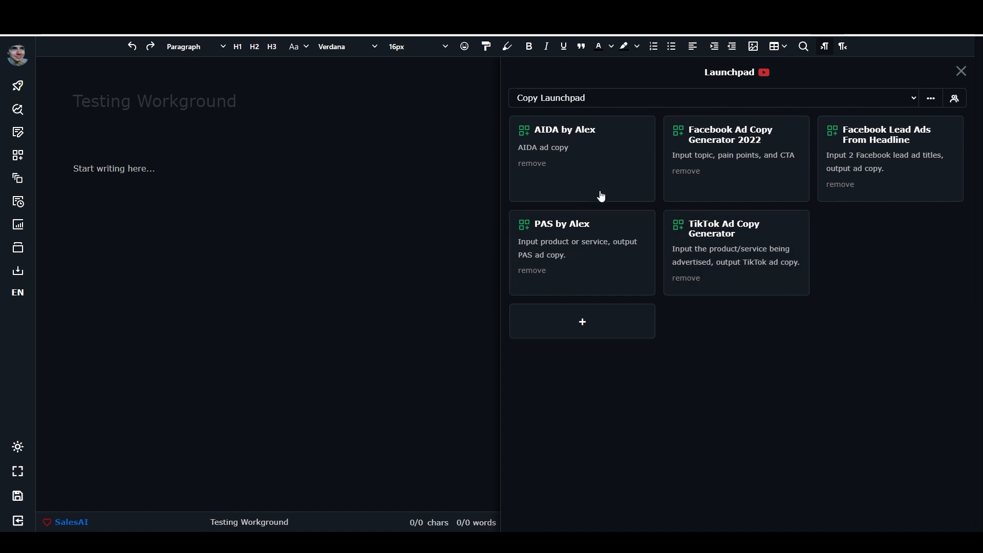
pyautogui.moveTo(523, 122)
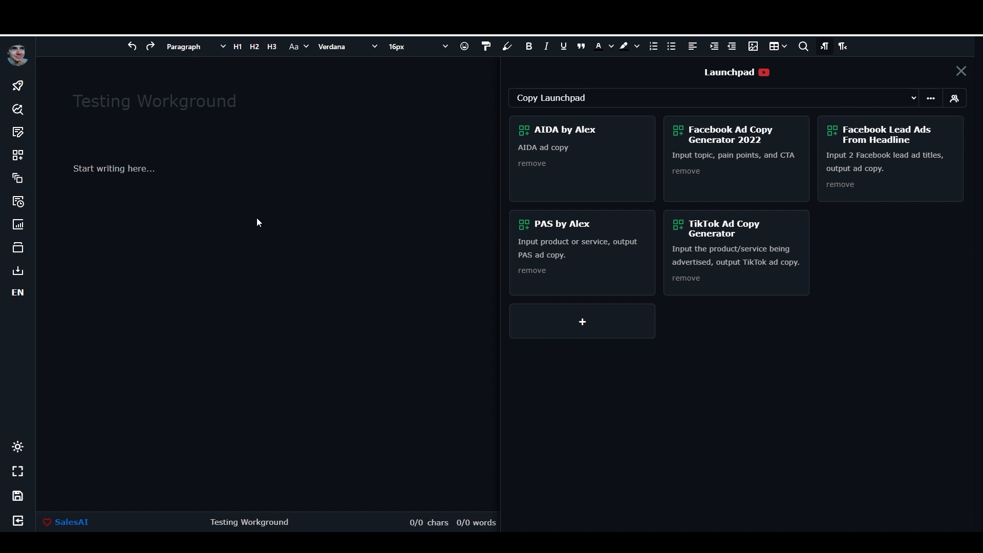
pyautogui.moveTo(262, 223)
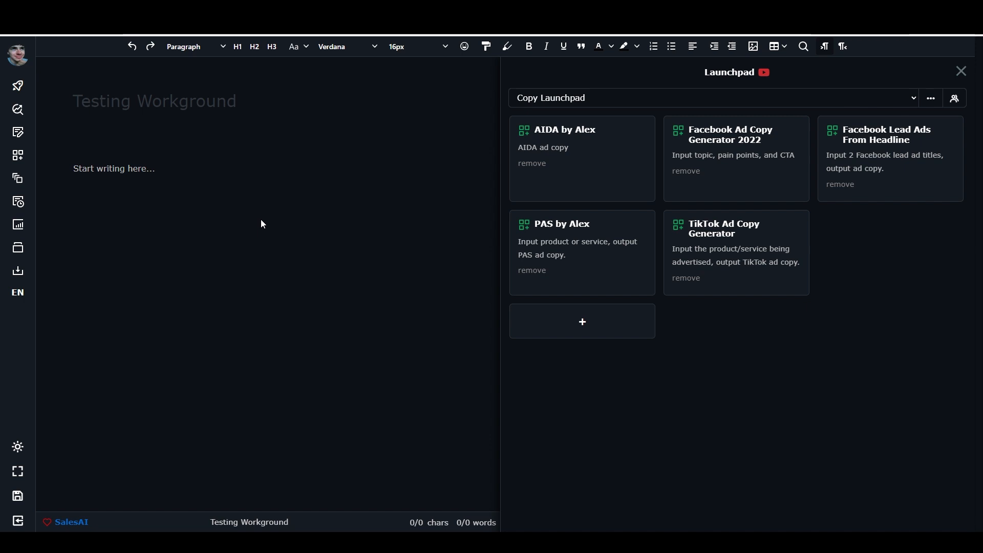
pyautogui.moveTo(492, 124)
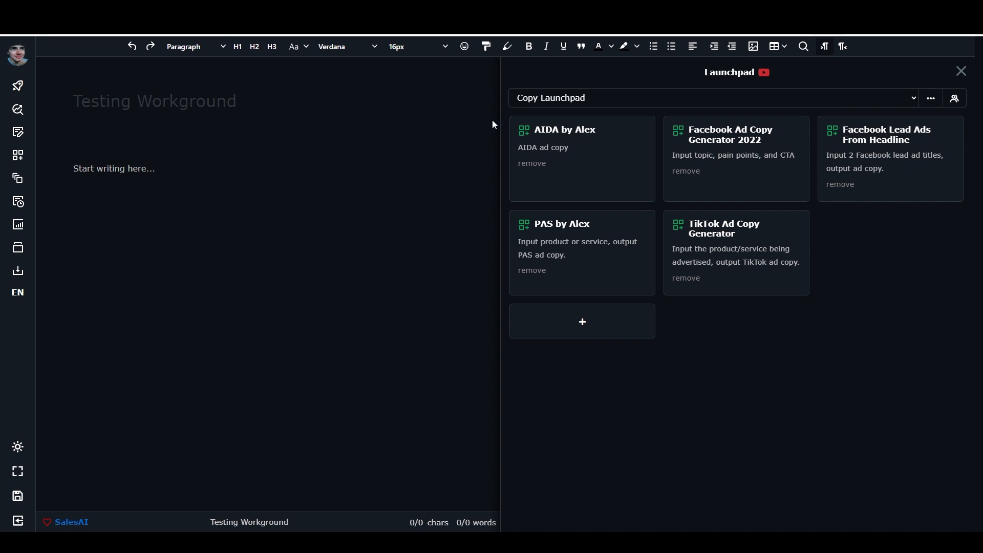
pyautogui.moveTo(589, 89)
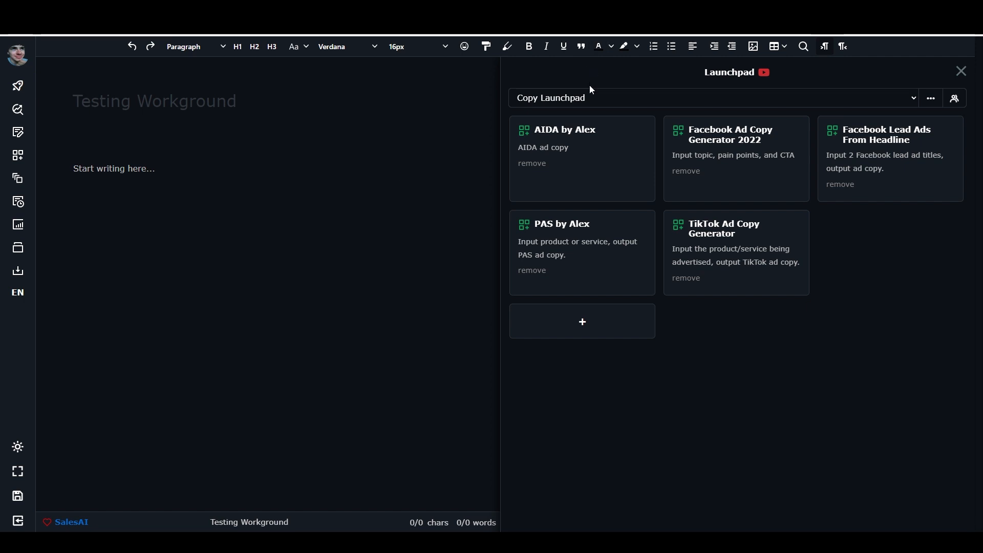
pyautogui.moveTo(644, 256)
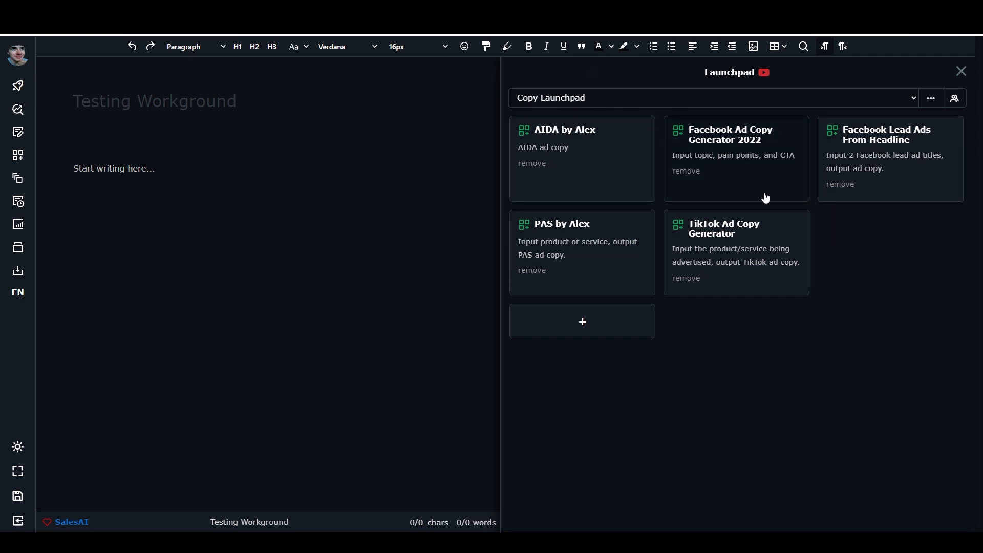
pyautogui.moveTo(591, 359)
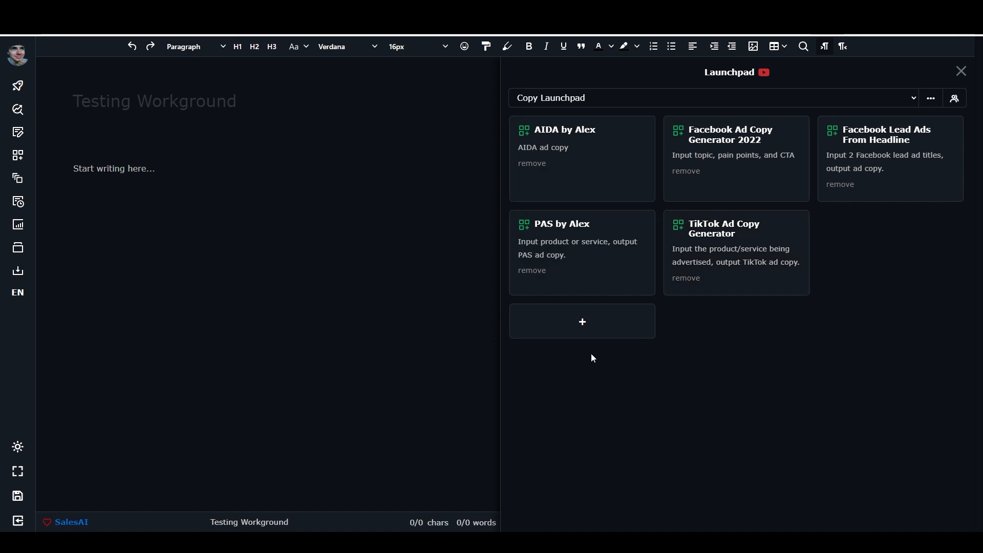
pyautogui.click(581, 322)
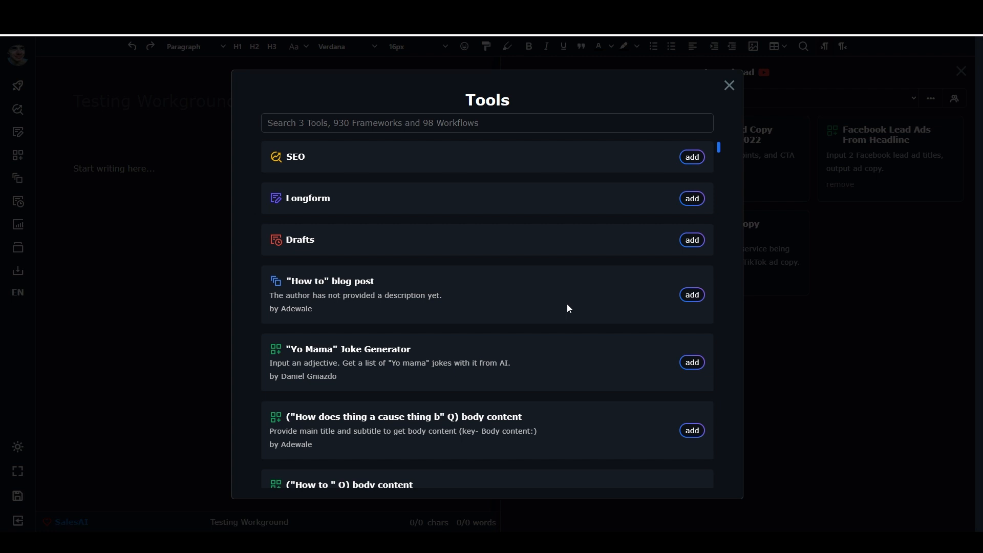
pyautogui.moveTo(362, 192)
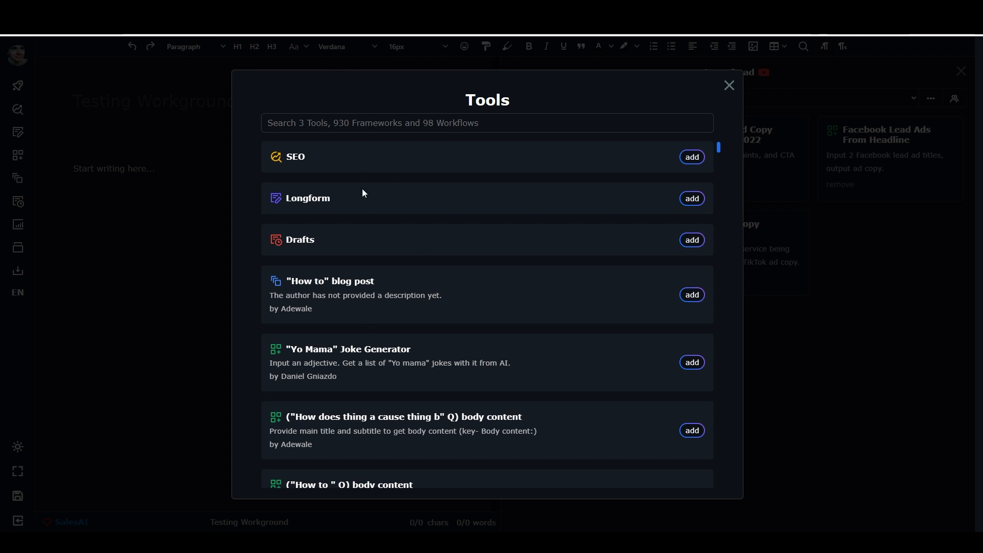
pyautogui.moveTo(311, 178)
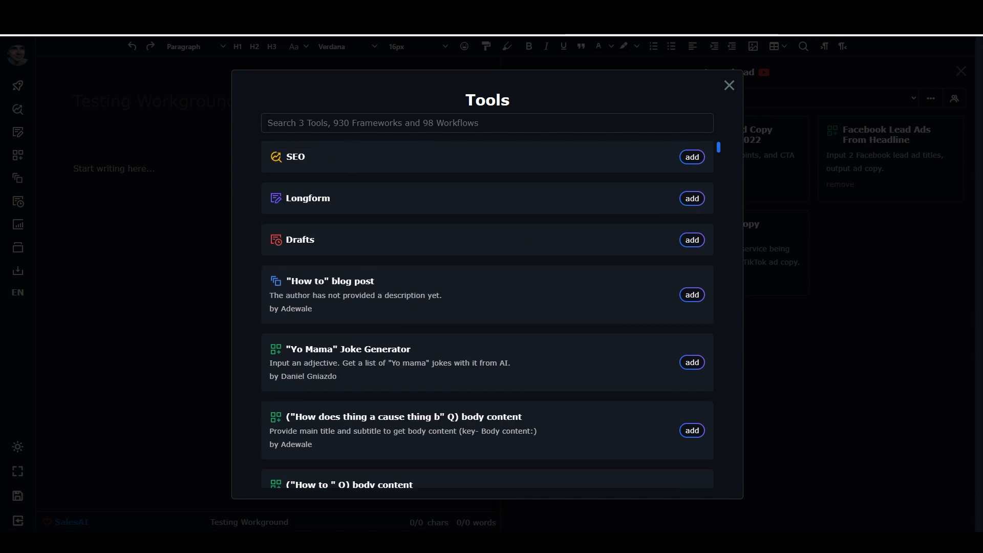
# Search "copy" and add the A Or B framework to the Copy Launchpad
pyautogui.write('copy')
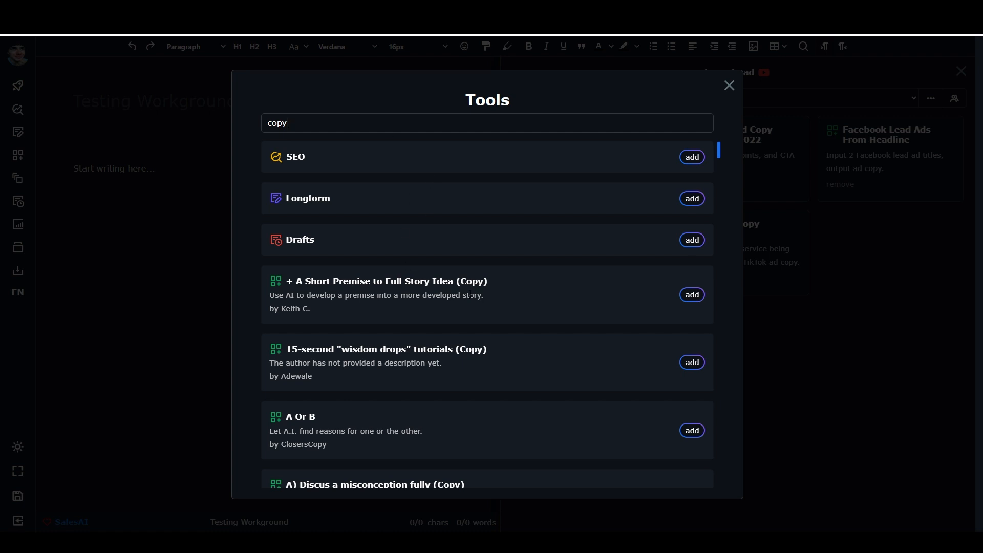
pyautogui.scroll(-3)
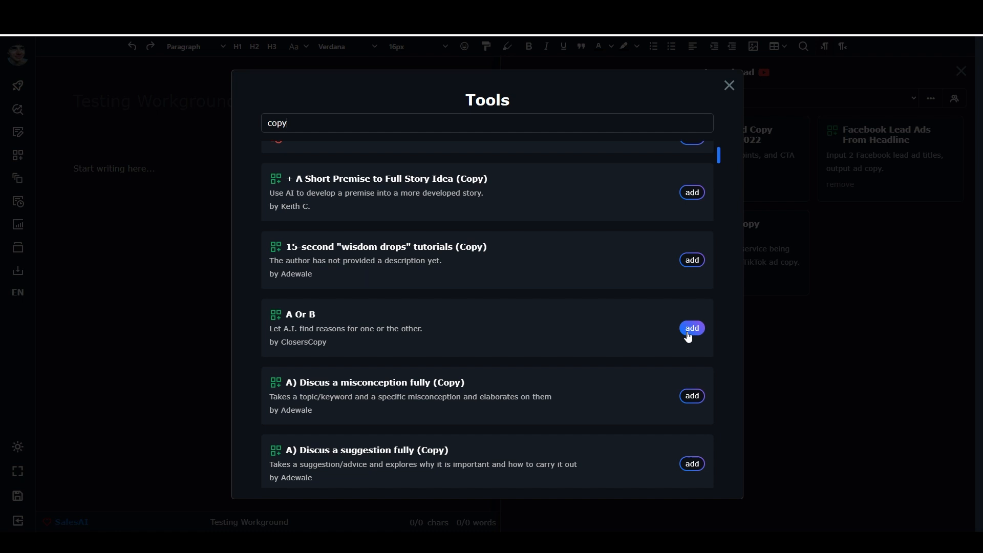
pyautogui.click(692, 327)
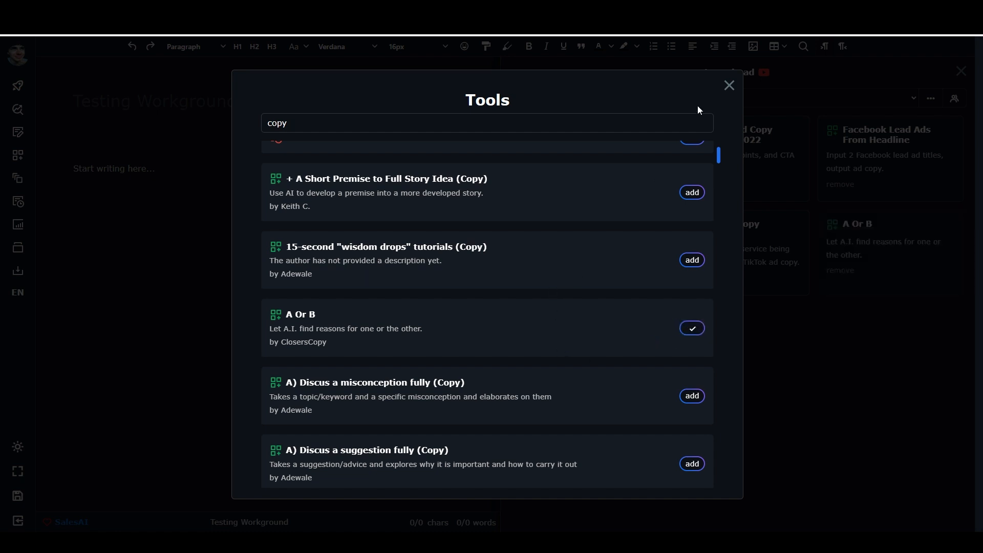
pyautogui.click(729, 84)
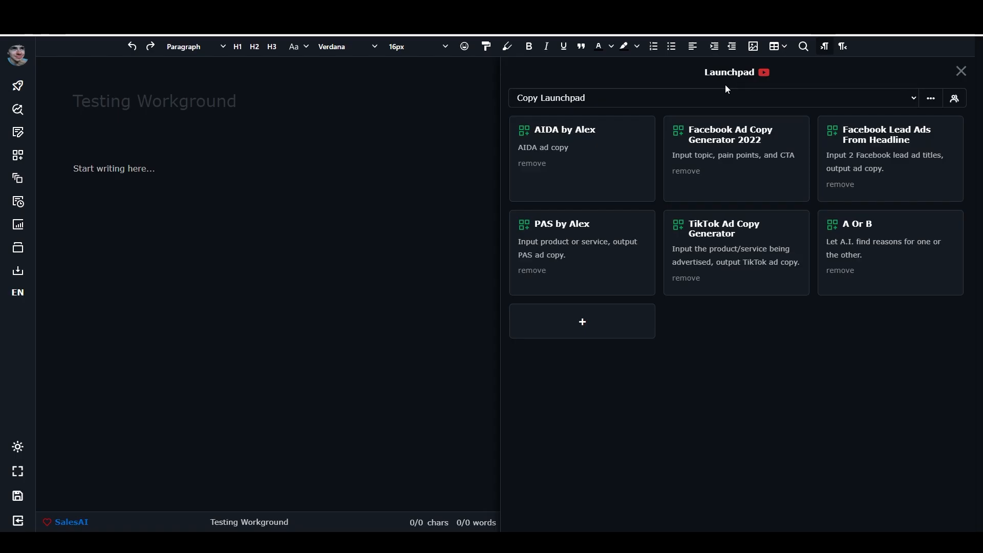
pyautogui.moveTo(619, 155)
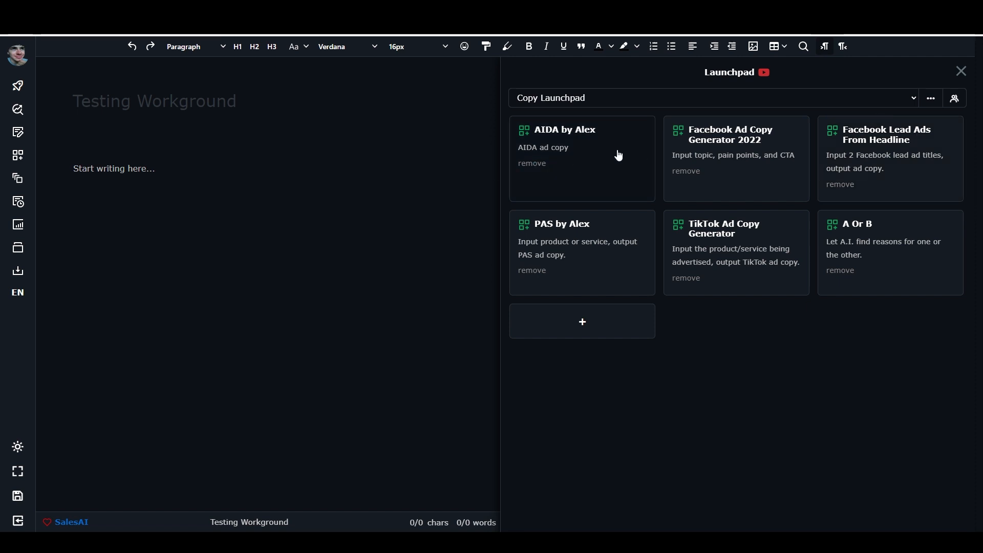
# Switch to the SEO Launchpad and view the community-shared launchpads list
pyautogui.click(711, 98)
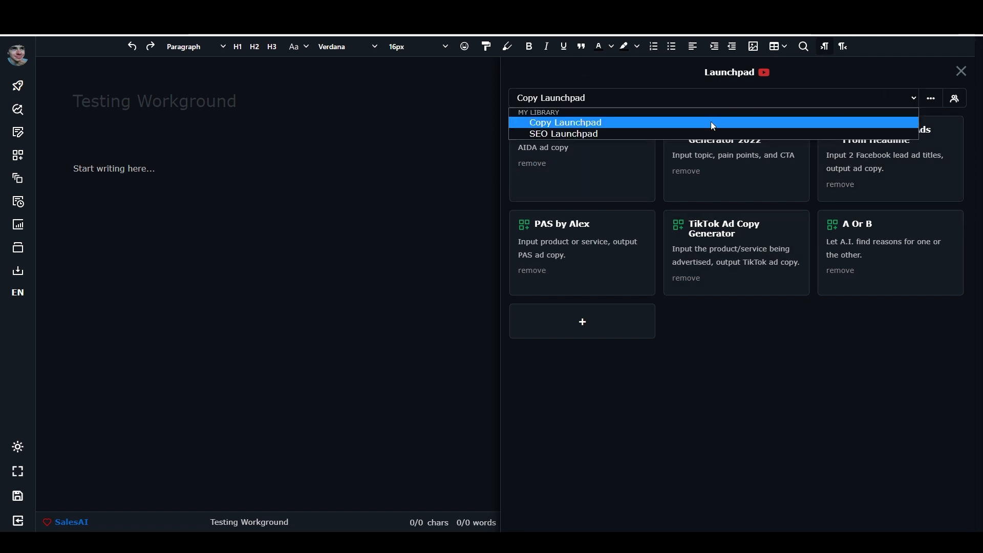
pyautogui.click(563, 133)
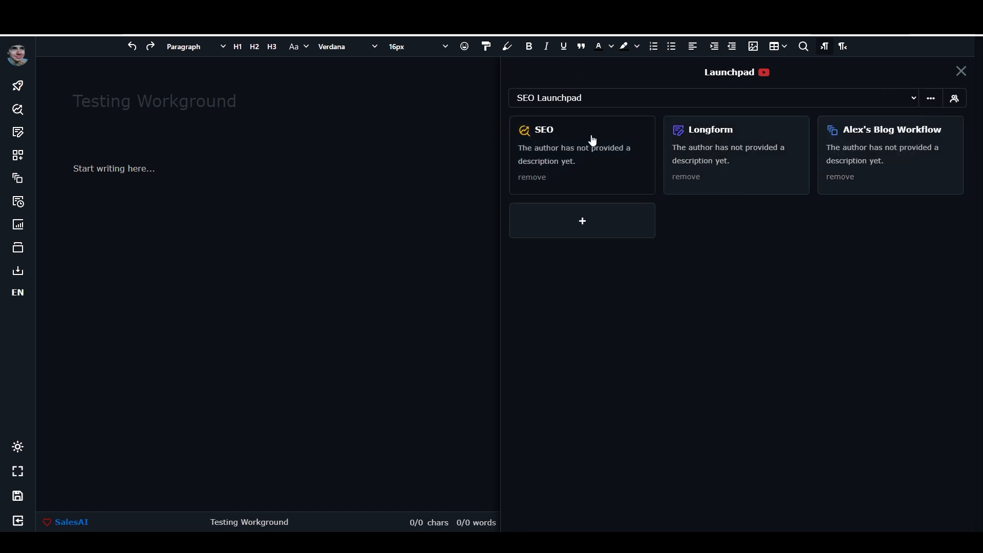
pyautogui.moveTo(709, 140)
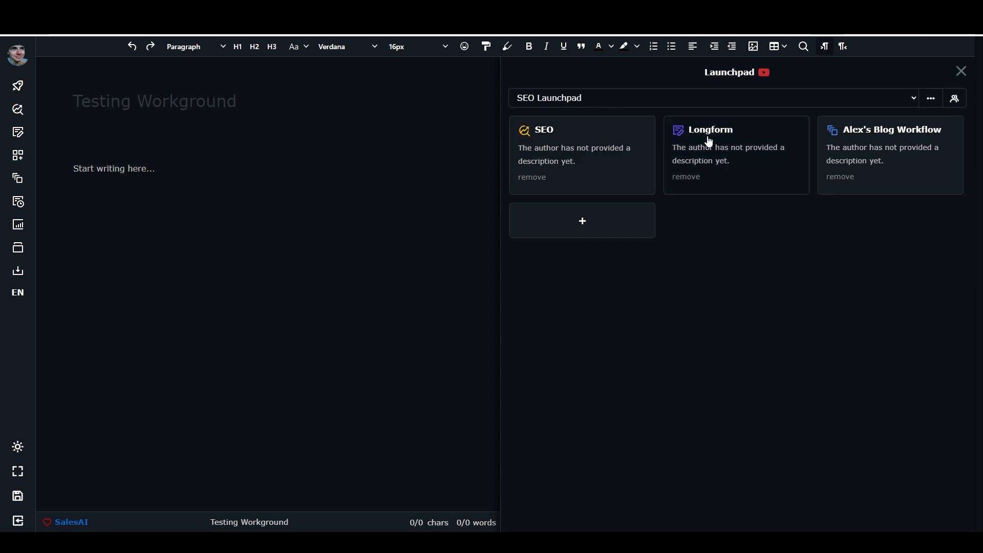
pyautogui.moveTo(588, 97)
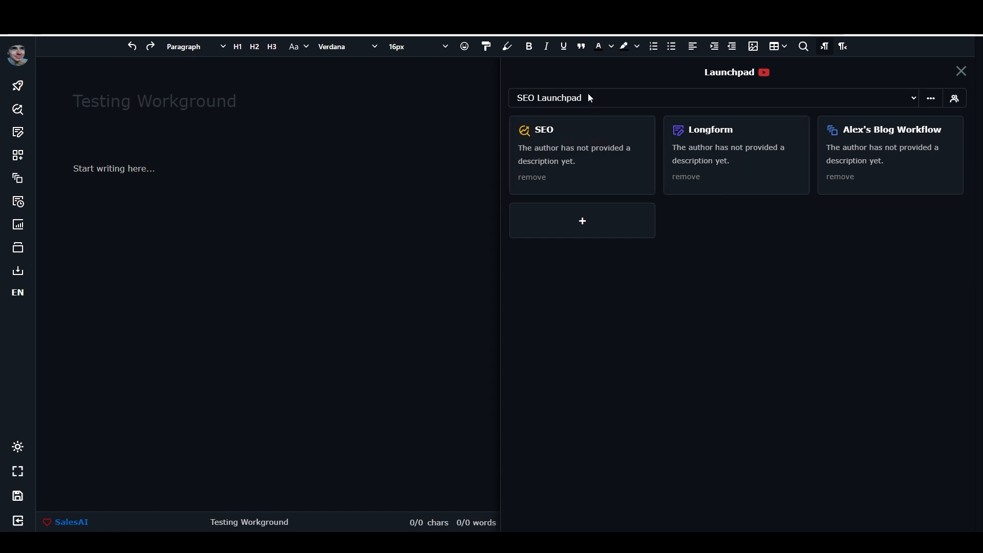
pyautogui.moveTo(561, 150)
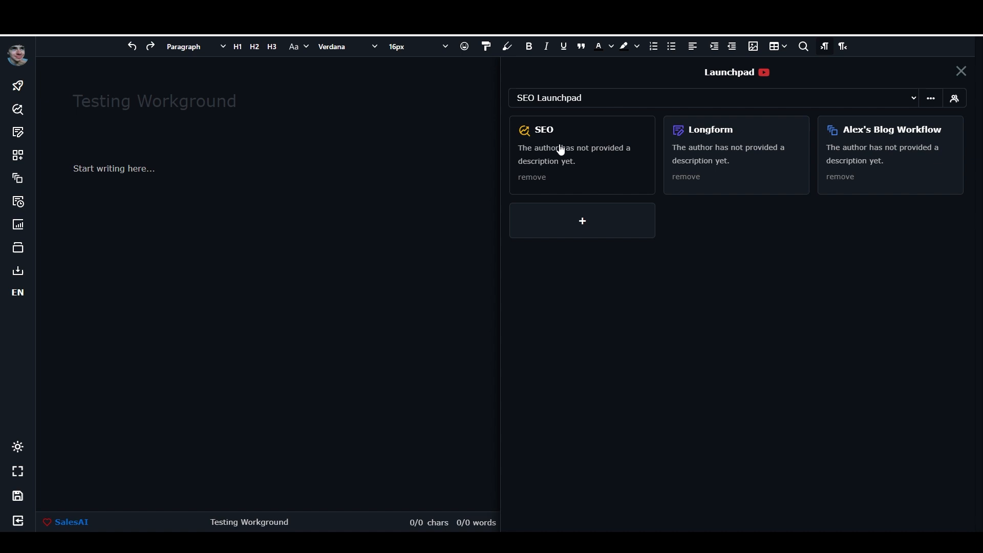
pyautogui.moveTo(768, 172)
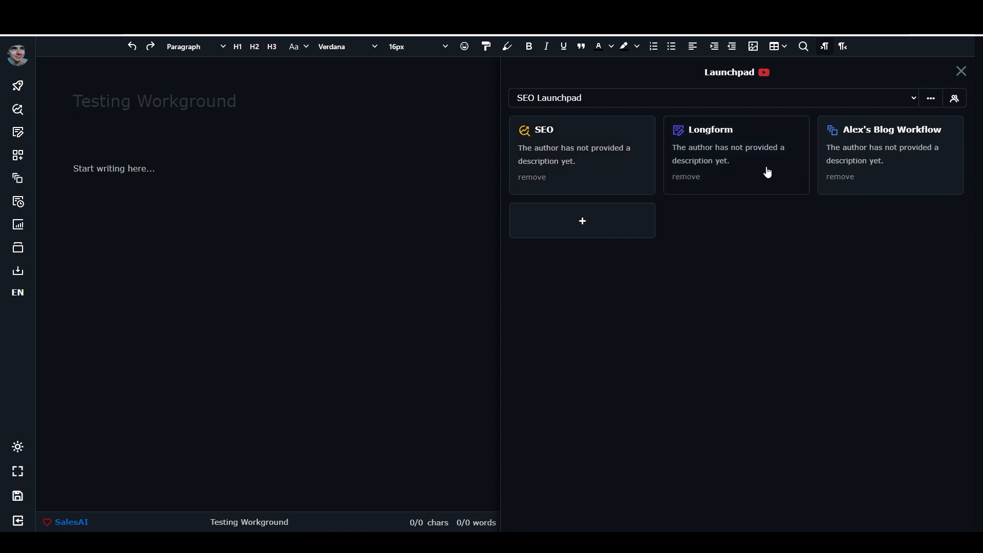
pyautogui.moveTo(893, 139)
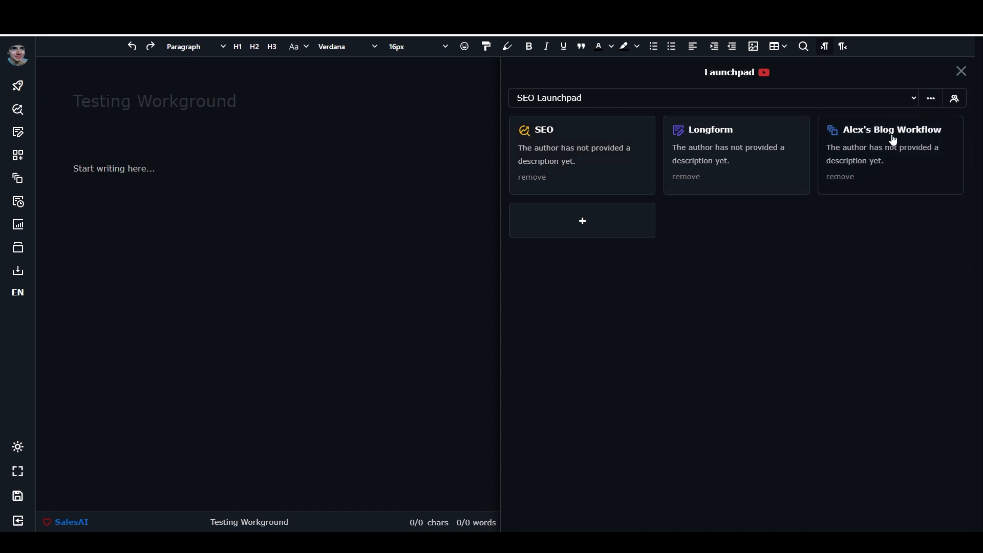
pyautogui.moveTo(879, 126)
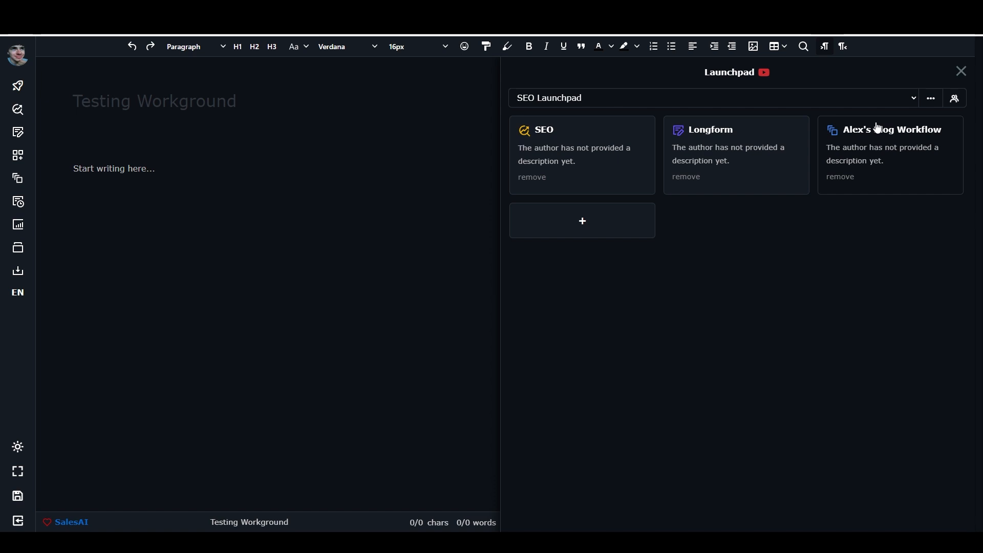
pyautogui.moveTo(863, 129)
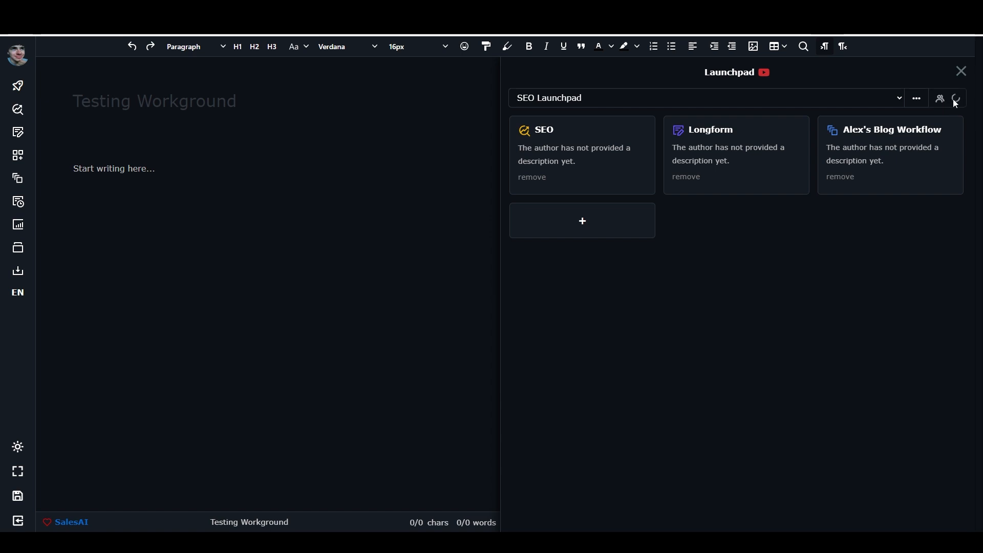
pyautogui.click(940, 98)
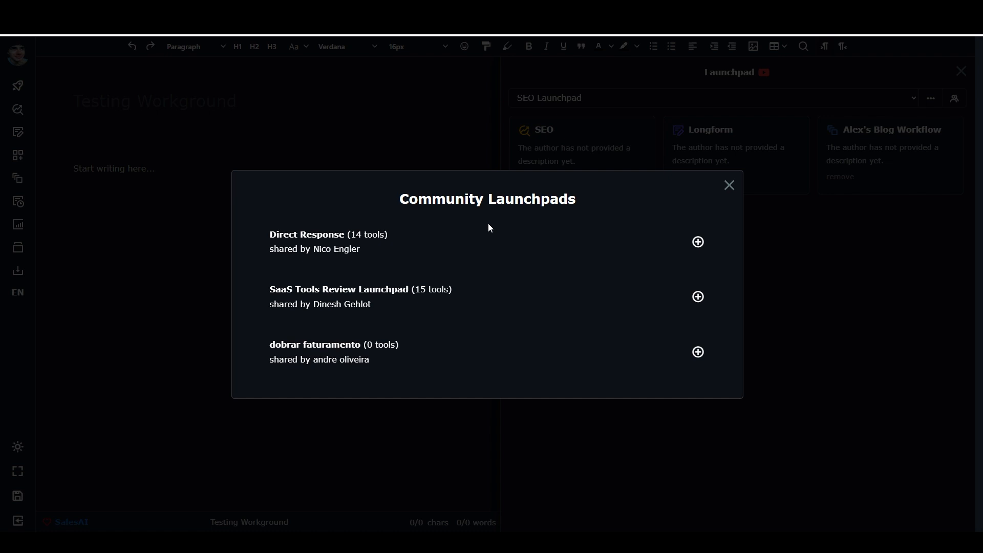
pyautogui.moveTo(352, 325)
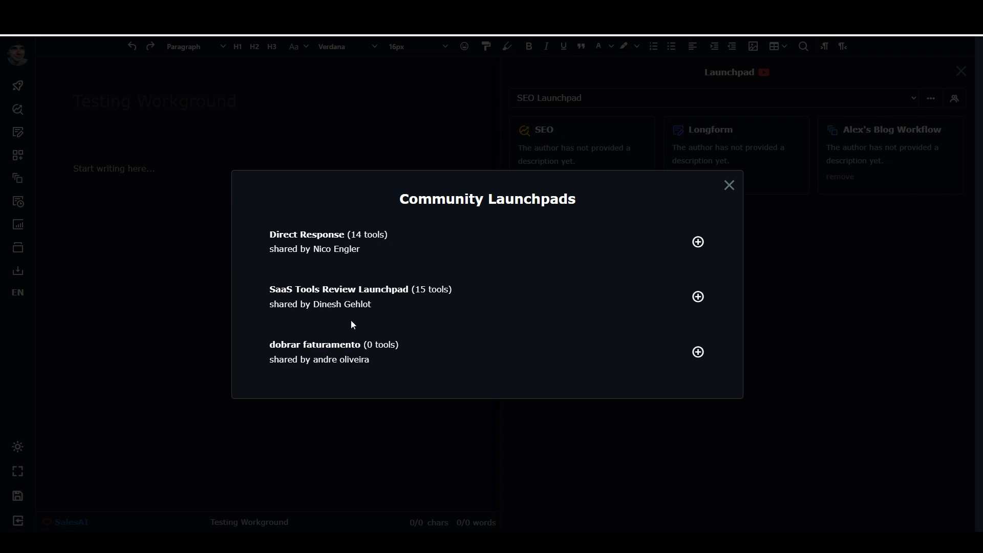
pyautogui.moveTo(683, 209)
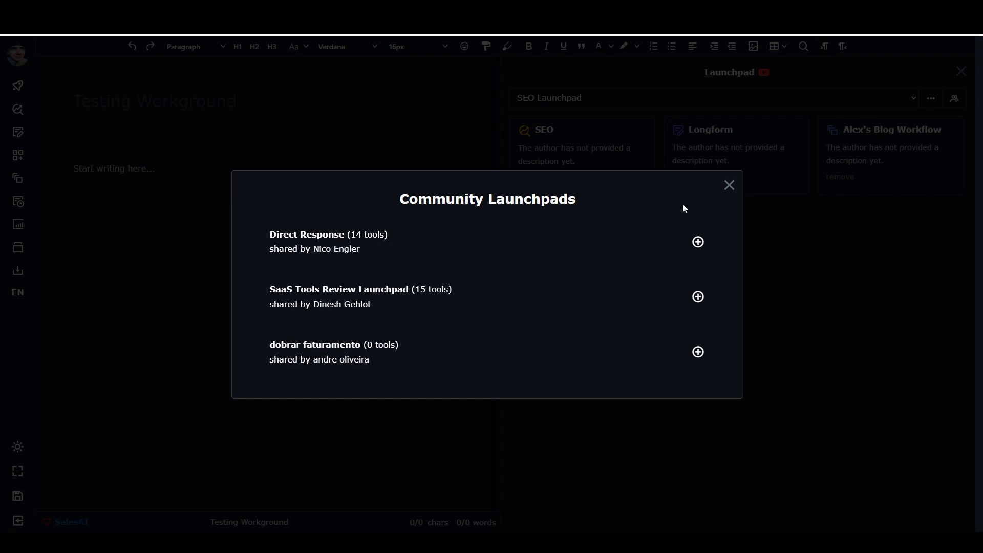
pyautogui.moveTo(729, 186)
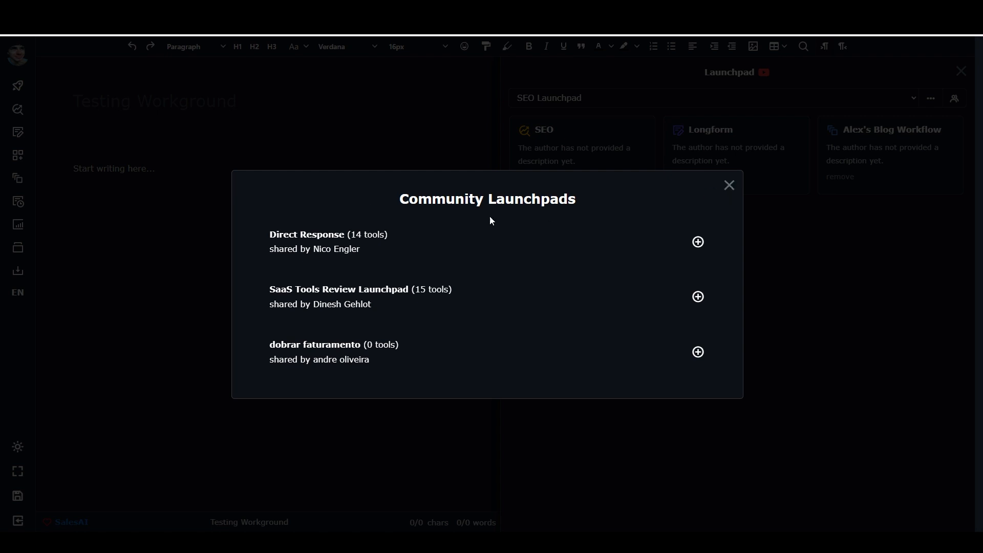
pyautogui.click(728, 186)
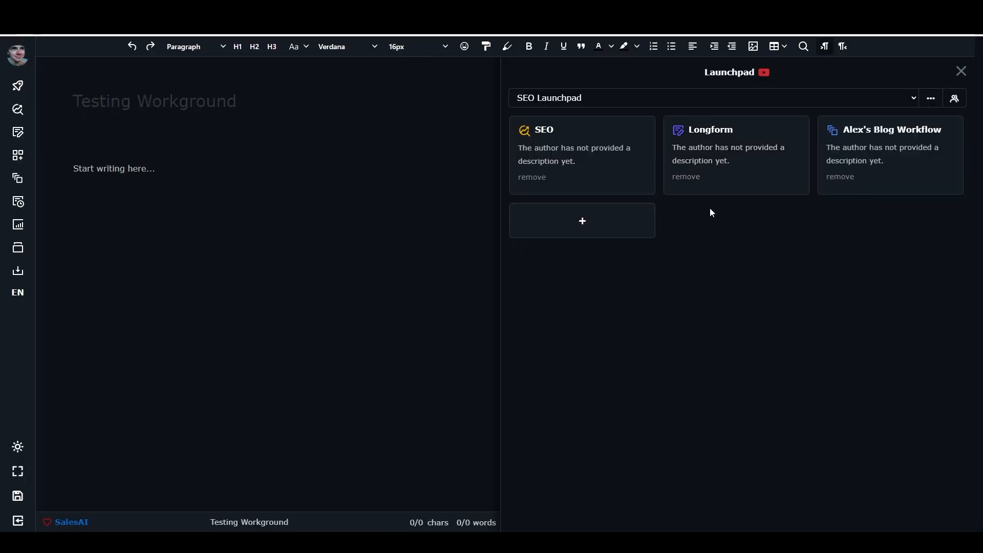
pyautogui.moveTo(841, 136)
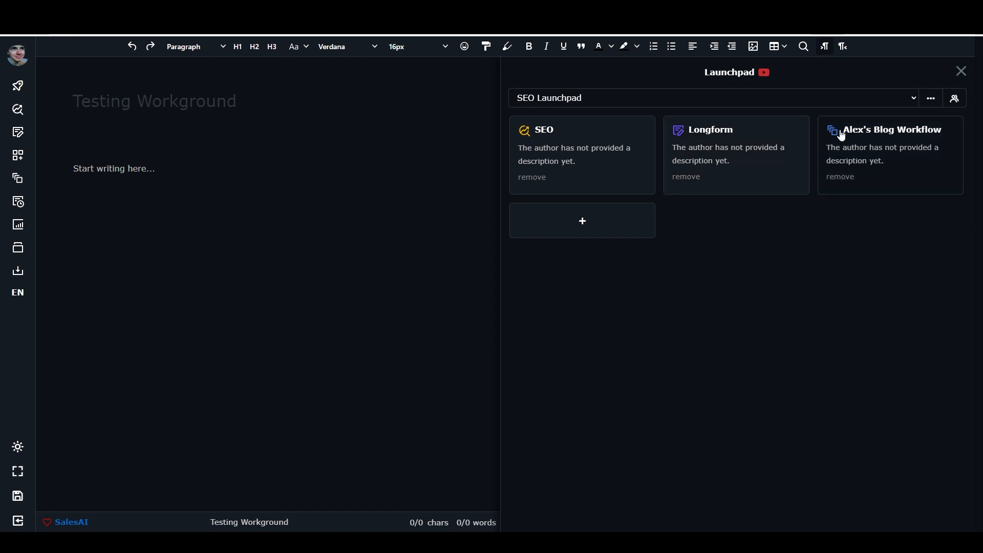
pyautogui.moveTo(593, 129)
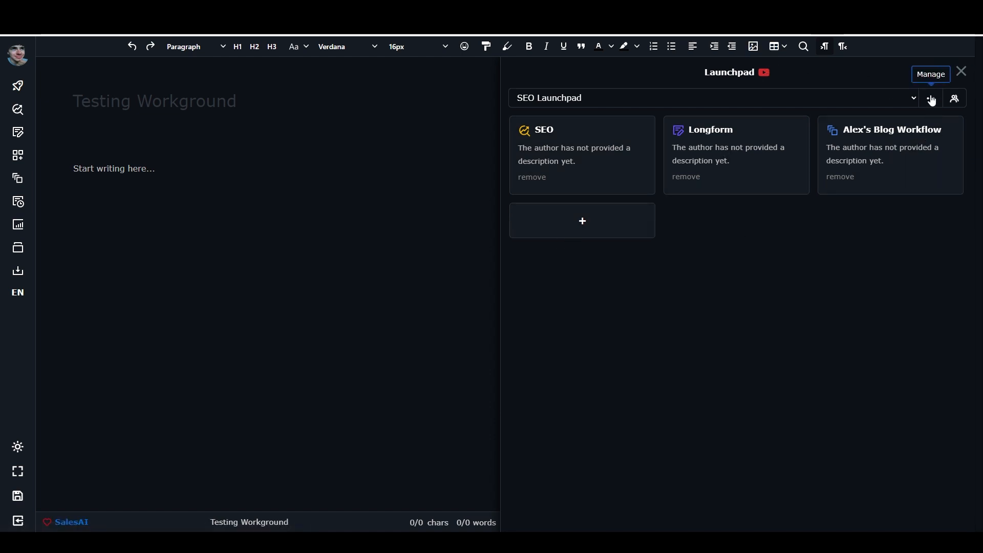
pyautogui.click(930, 98)
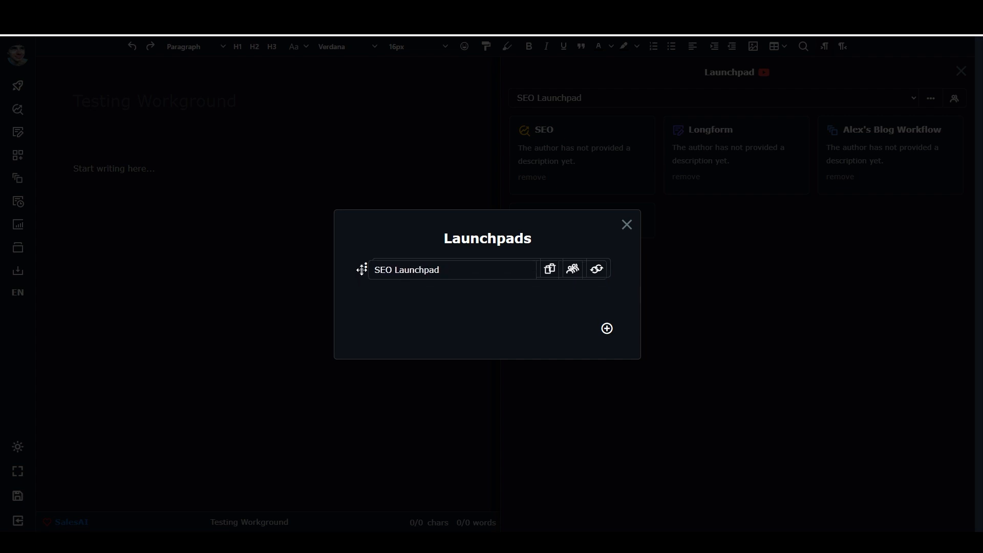
# Create a new launchpad named "Fiction Launchpad" via Manage and save it
pyautogui.click(549, 269)
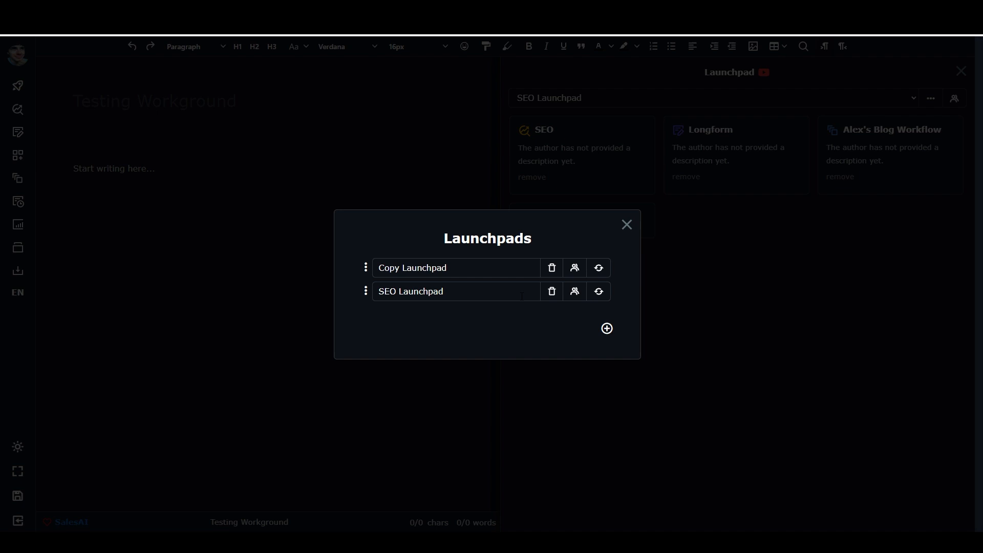
pyautogui.moveTo(551, 268)
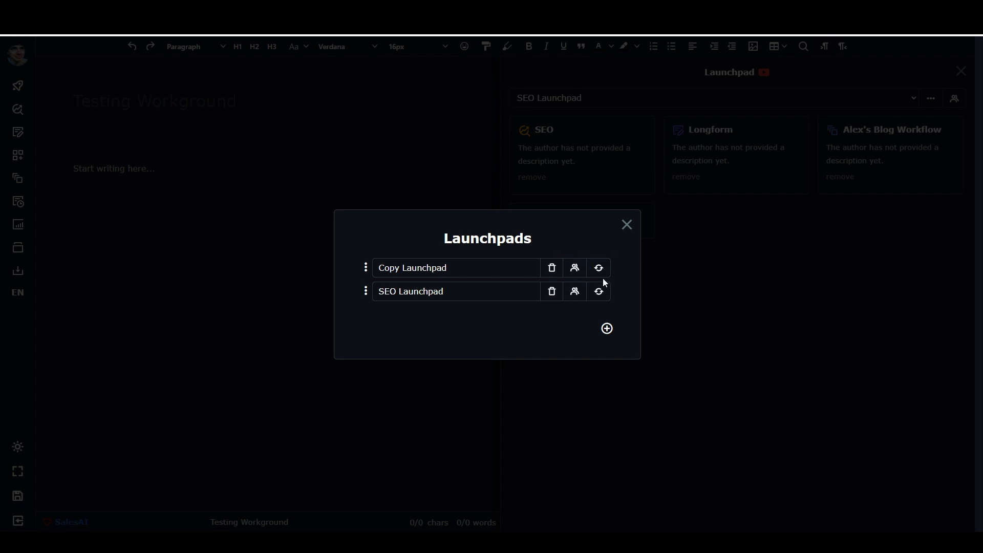
pyautogui.moveTo(602, 279)
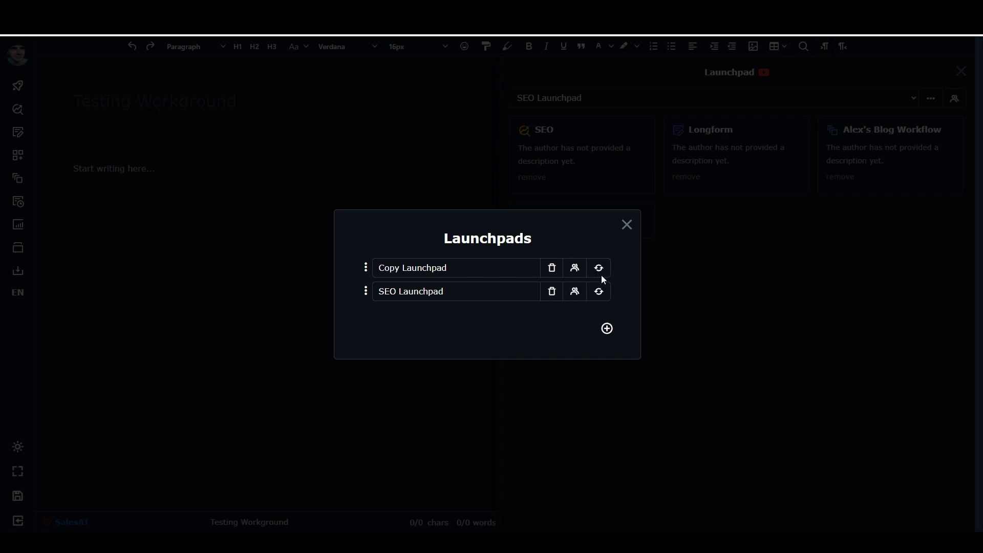
pyautogui.moveTo(598, 268)
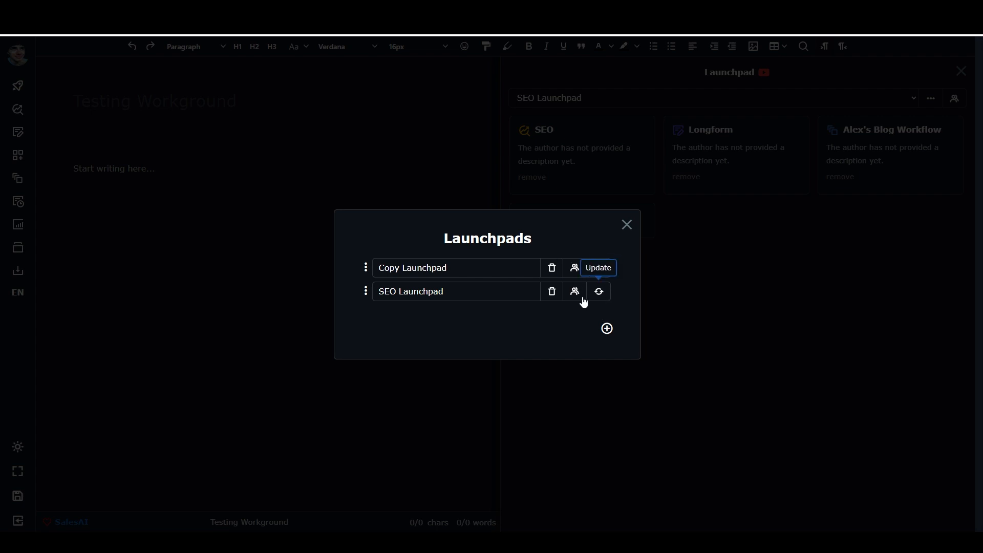
pyautogui.click(605, 328)
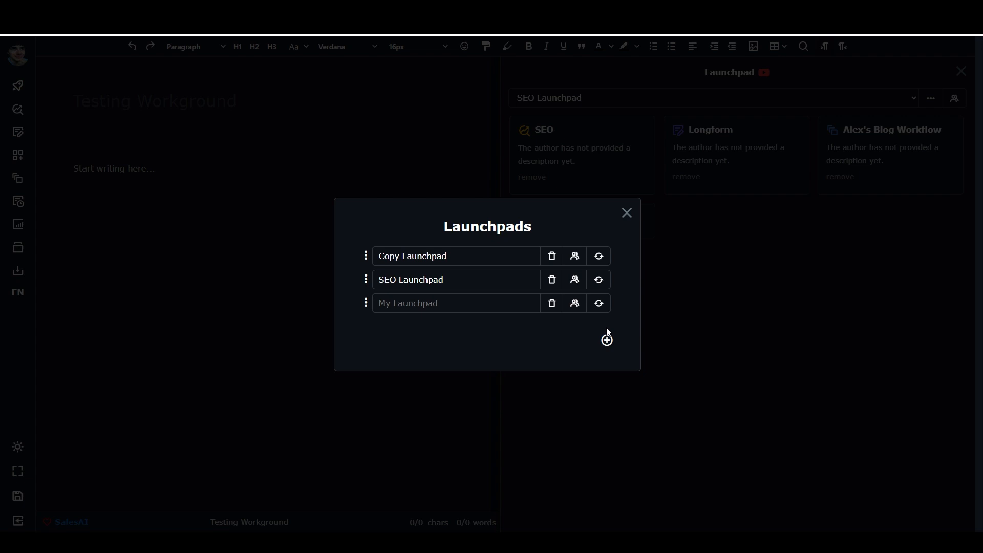
pyautogui.click(455, 303)
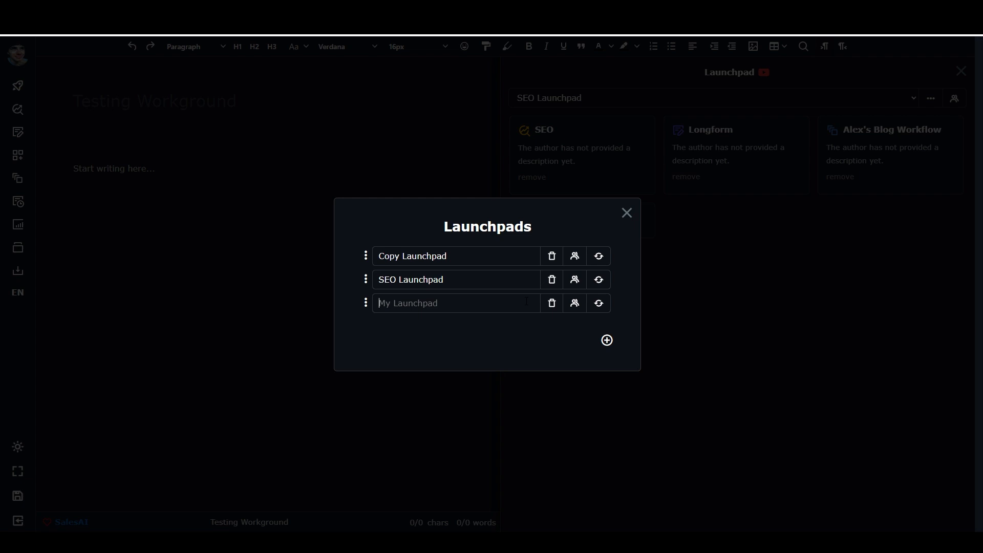
pyautogui.write('Fiction Launchp')
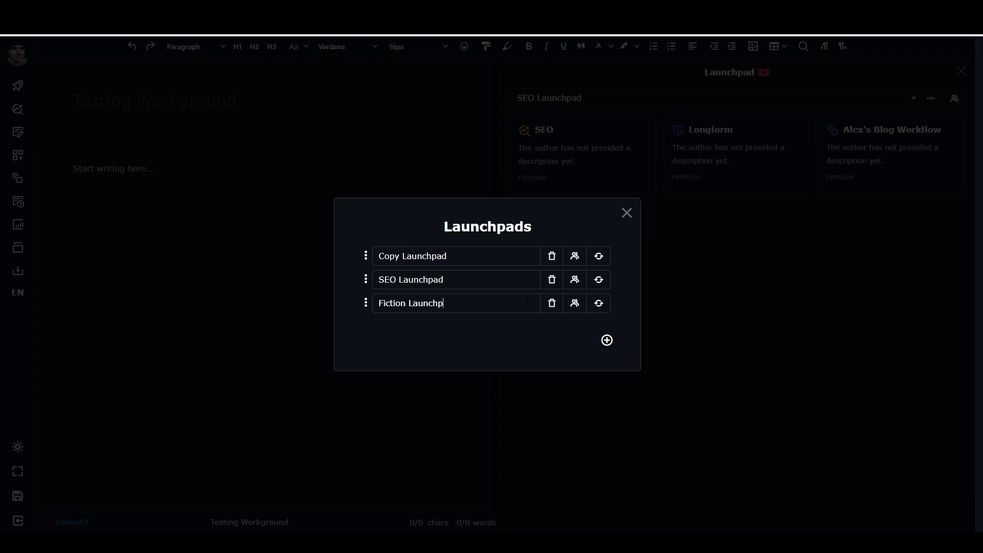
pyautogui.write('ad')
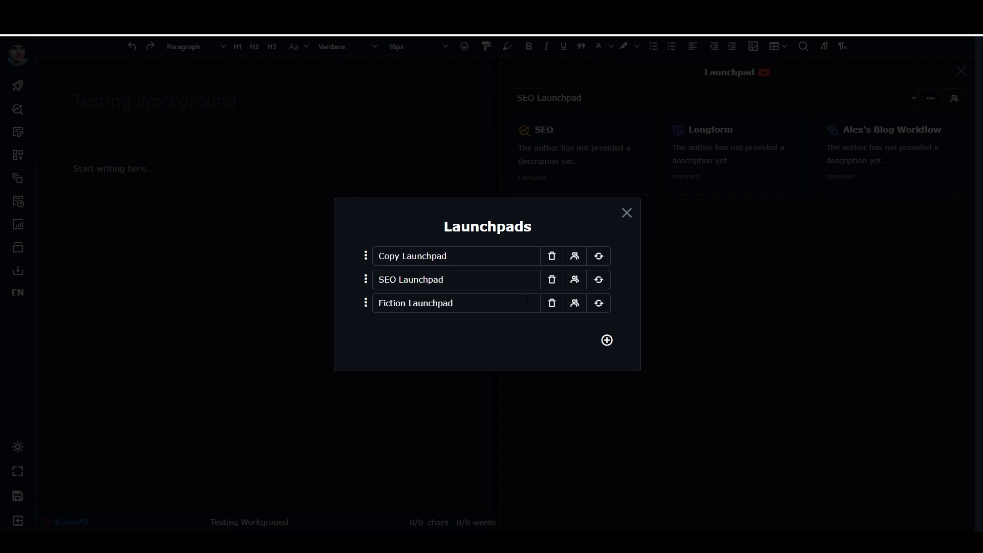
pyautogui.moveTo(547, 320)
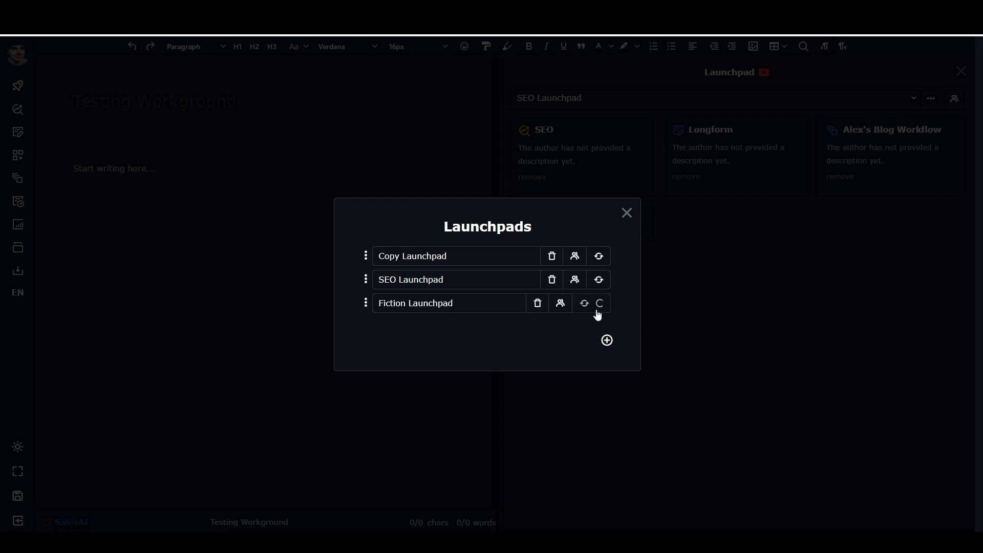
pyautogui.click(627, 213)
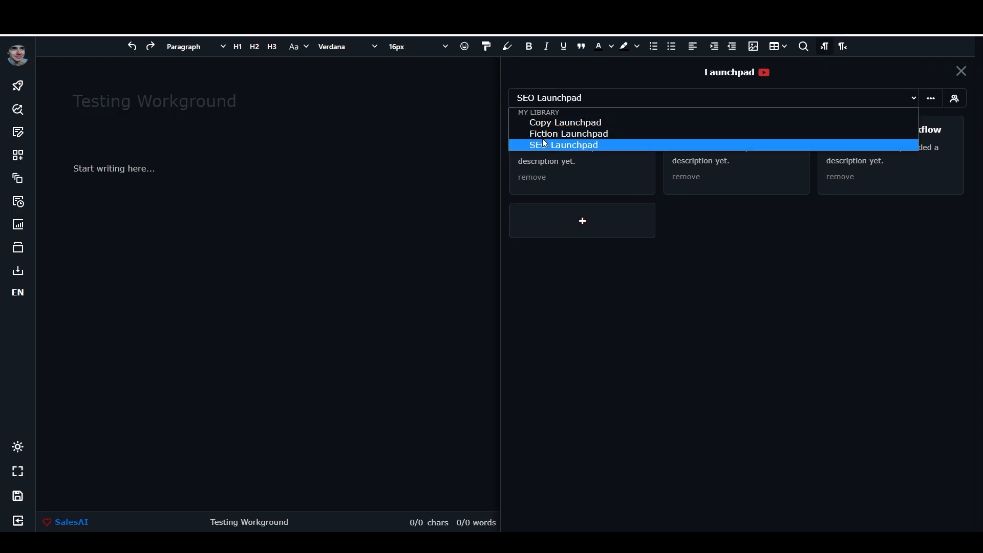
# Search "fiction" and add Story Plot (fictional stories) and Topic Explorer to the Fiction Launchpad
pyautogui.click(568, 133)
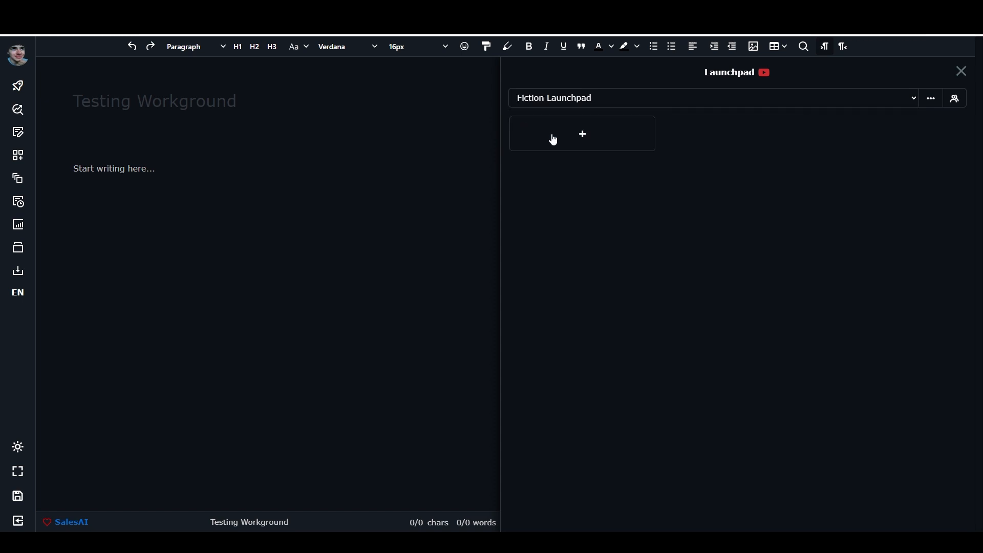
pyautogui.moveTo(612, 144)
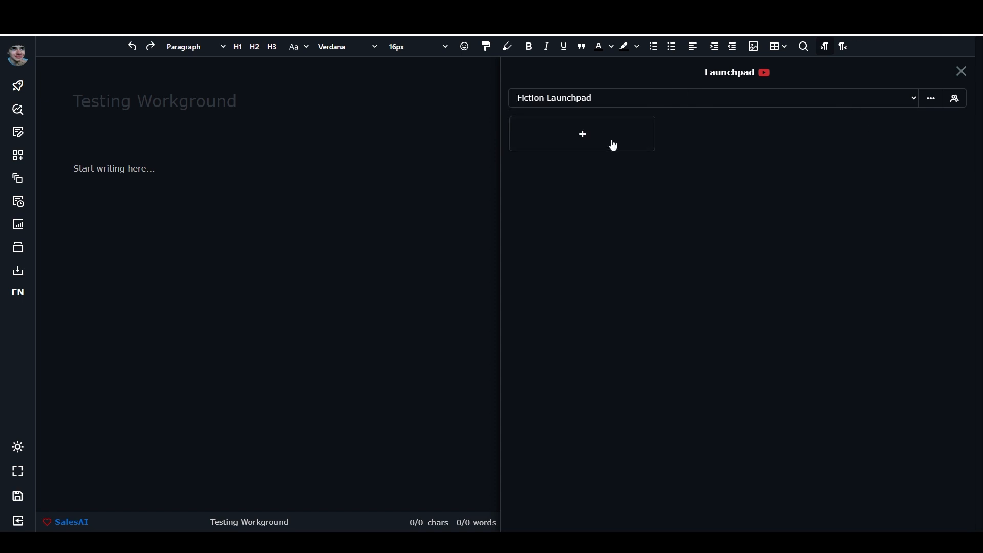
pyautogui.click(582, 134)
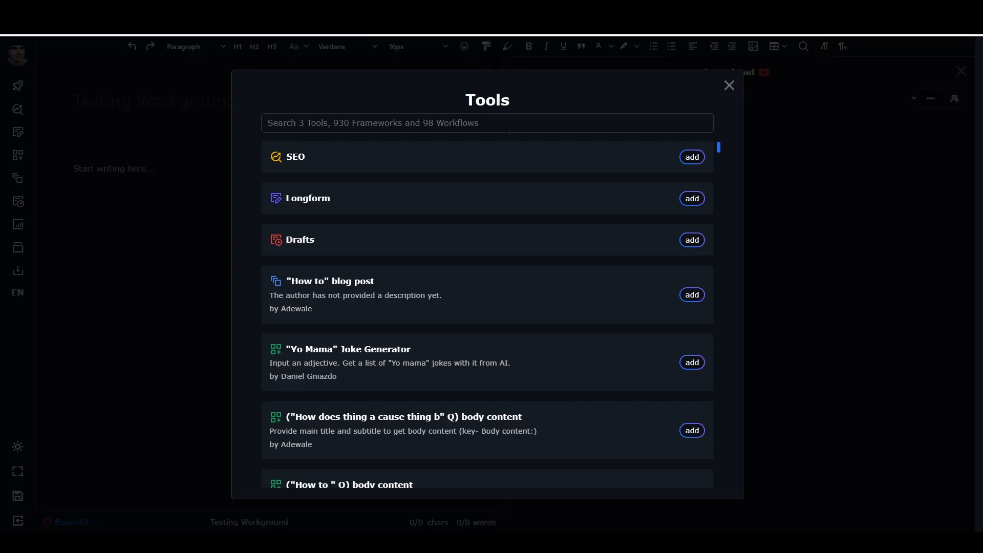
pyautogui.write('fiction')
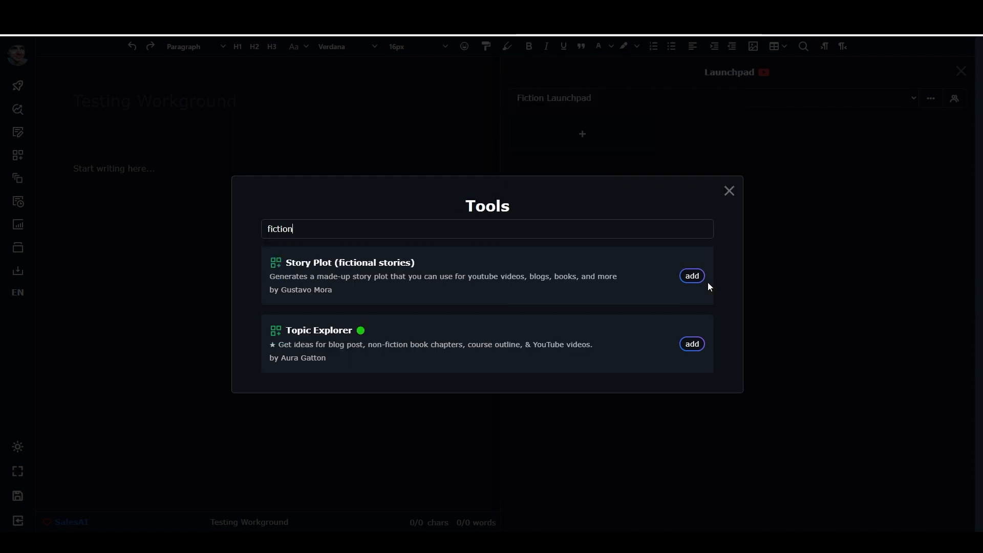
pyautogui.click(692, 276)
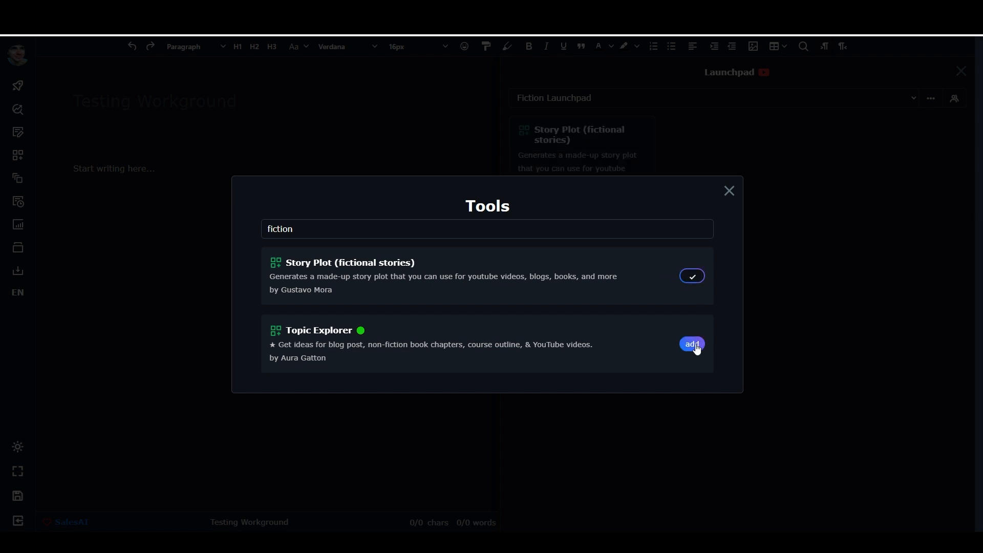
pyautogui.click(692, 344)
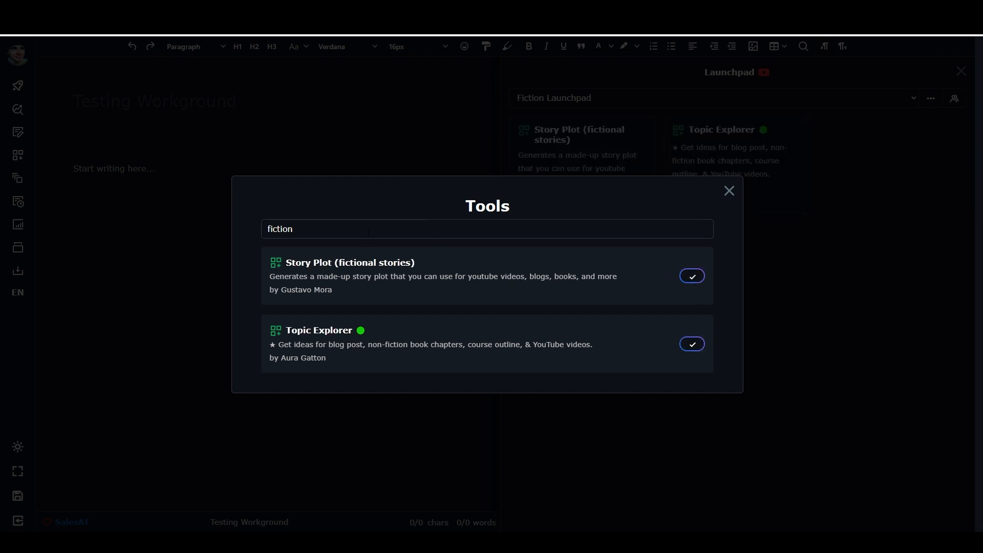
# Clear the "fiction" search text to prepare a new tool search
pyautogui.doubleClick(280, 229)
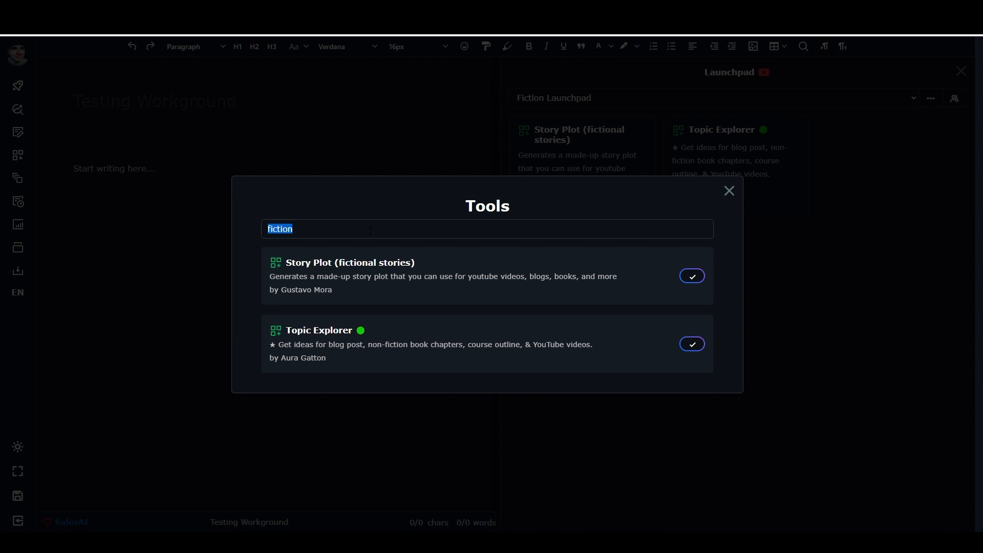
pyautogui.write('stor')
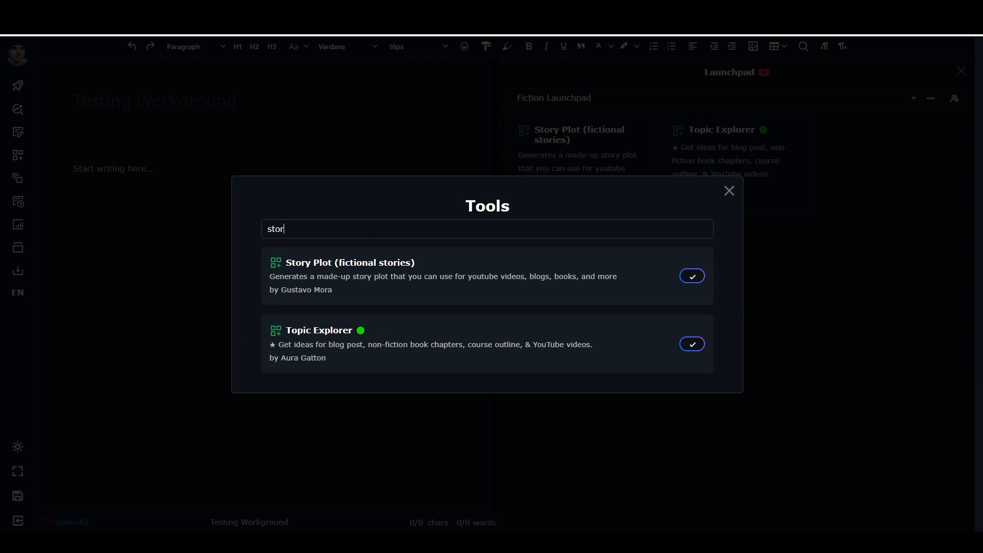
pyautogui.press('Ctrl+a')
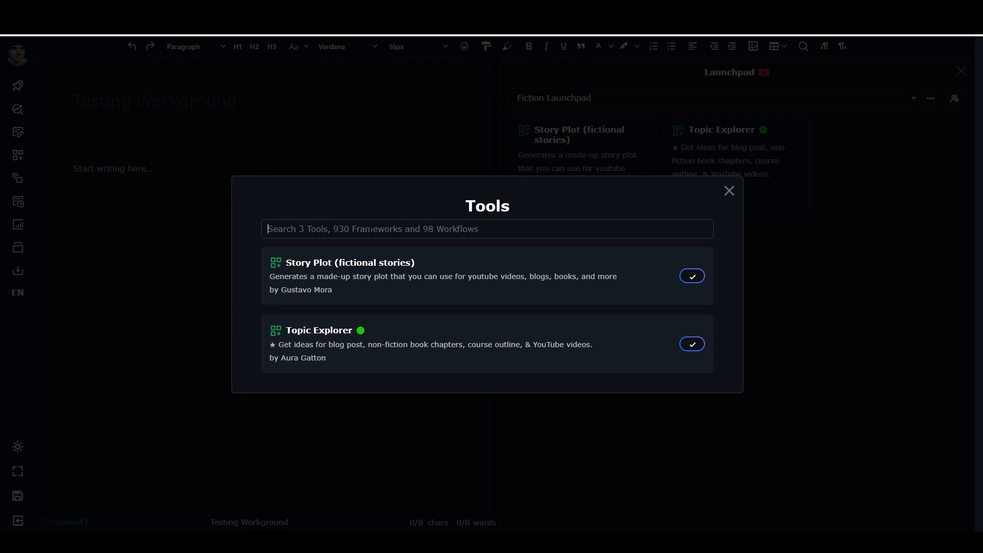
# Search "story" and add Story Ideas Generator MK II, Story Chapters Outline Generator and Plot Outline Generator MK II
pyautogui.write('story')
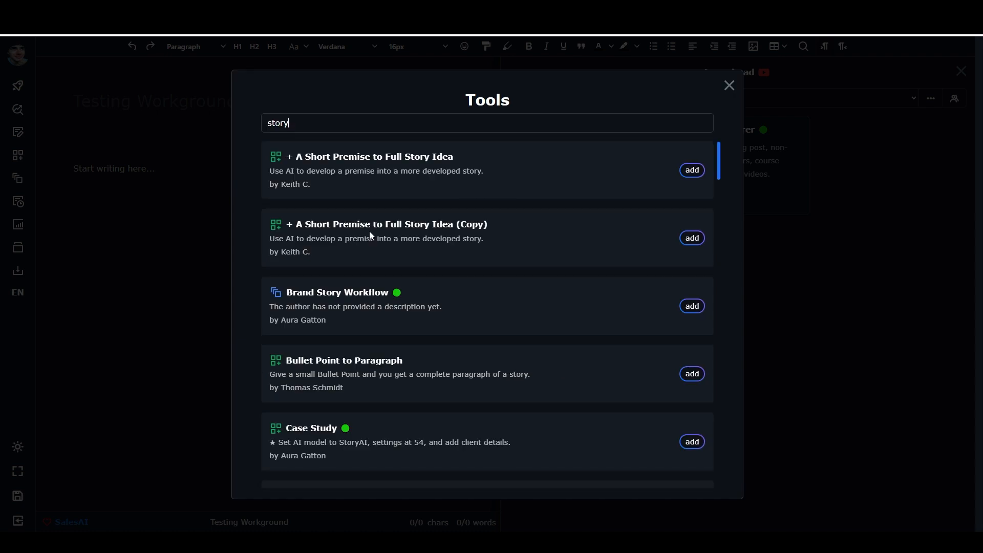
pyautogui.moveTo(489, 291)
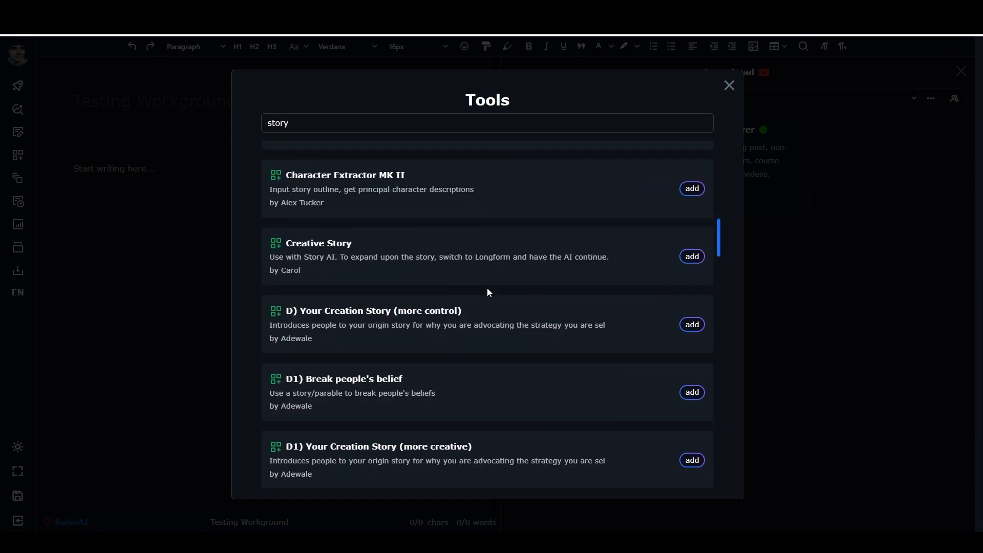
pyautogui.scroll(-3)
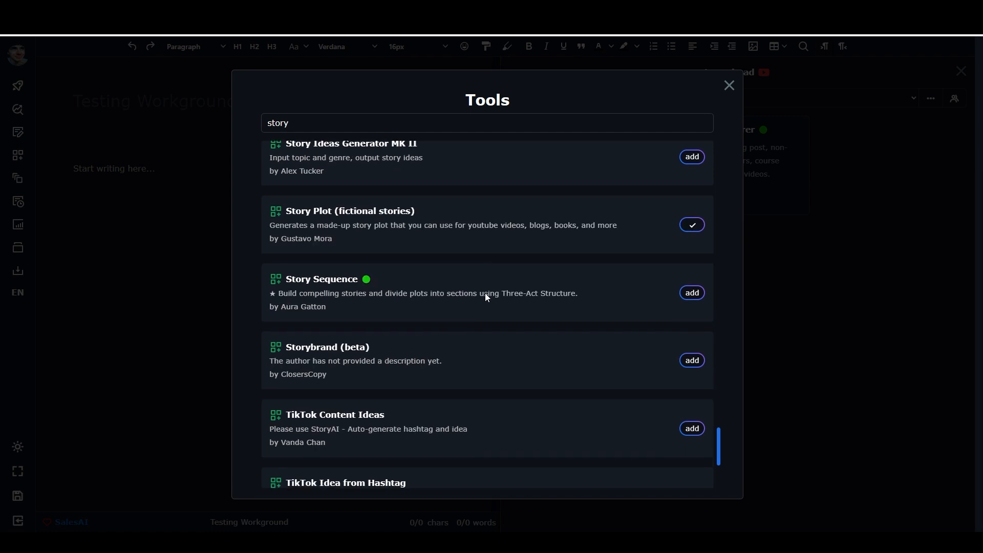
pyautogui.scroll(-3)
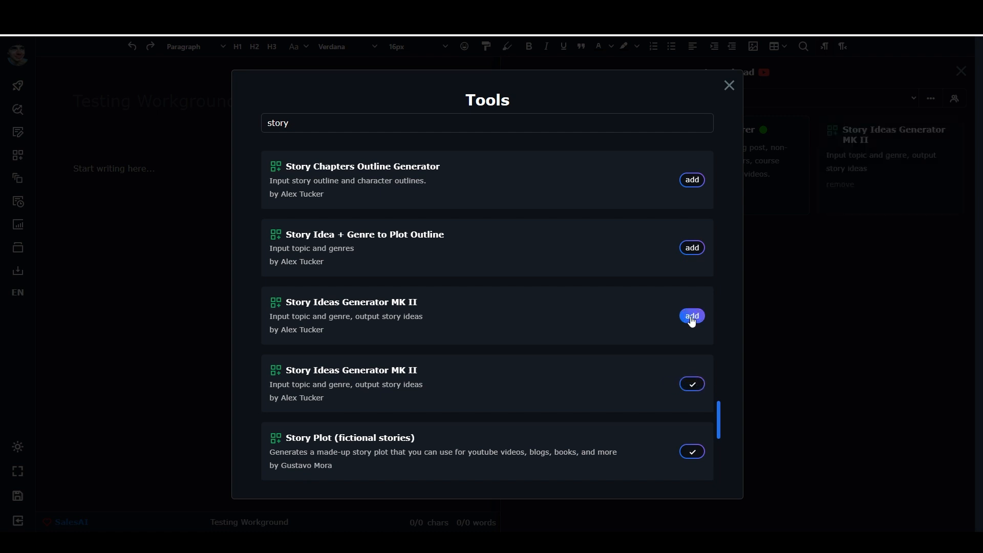
pyautogui.click(691, 316)
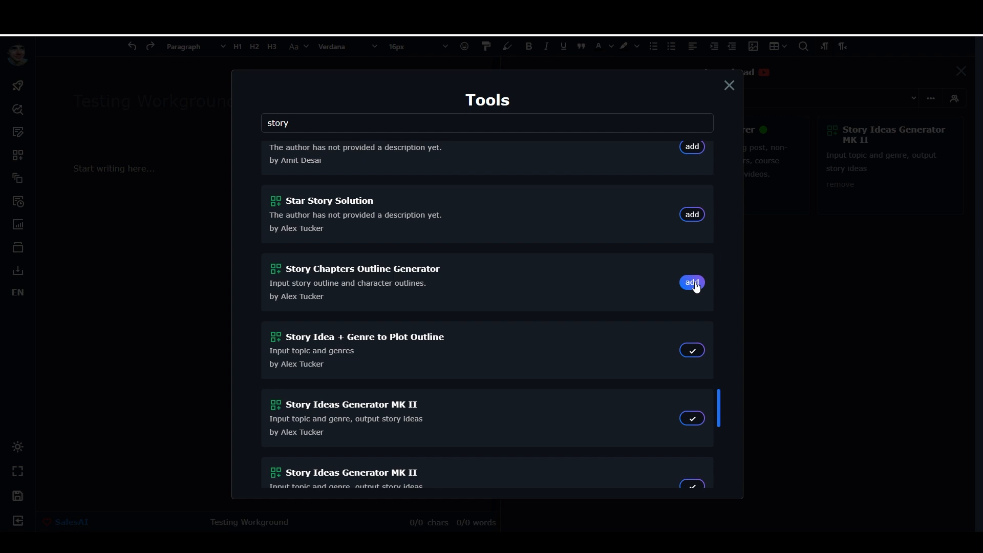
pyautogui.click(692, 282)
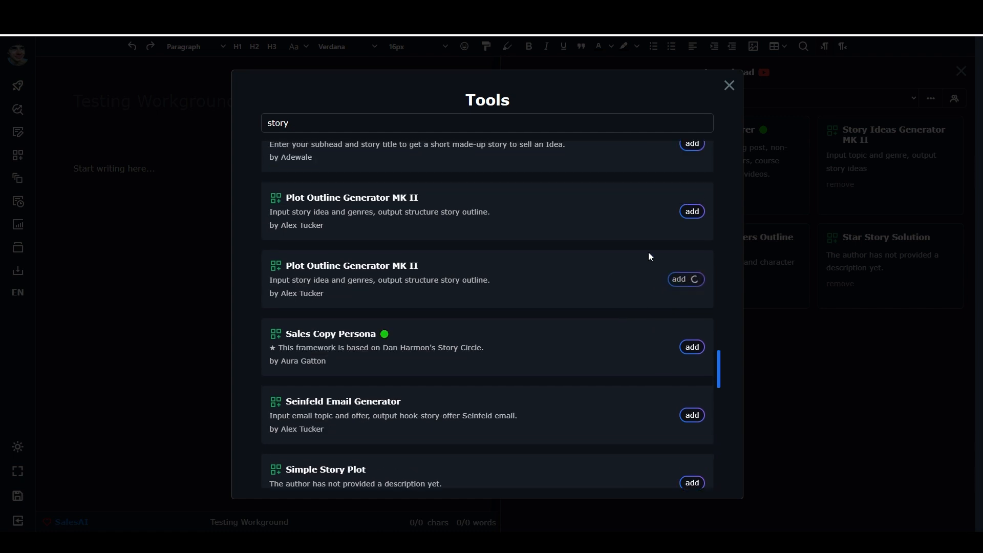
pyautogui.click(686, 278)
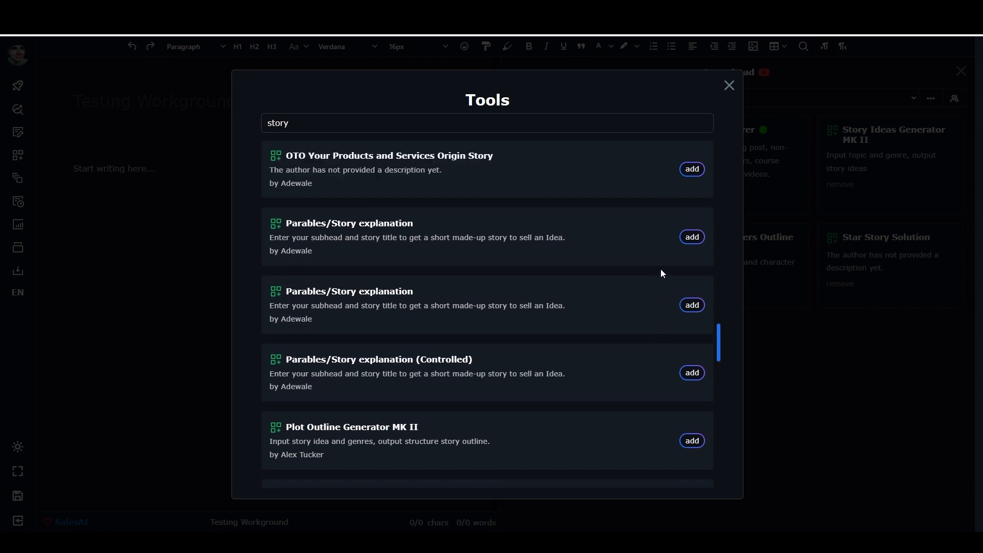
# Add Chapter Outline Generator, its MK II, Character Extractor and Character Extractor MK II
pyautogui.scroll(-3)
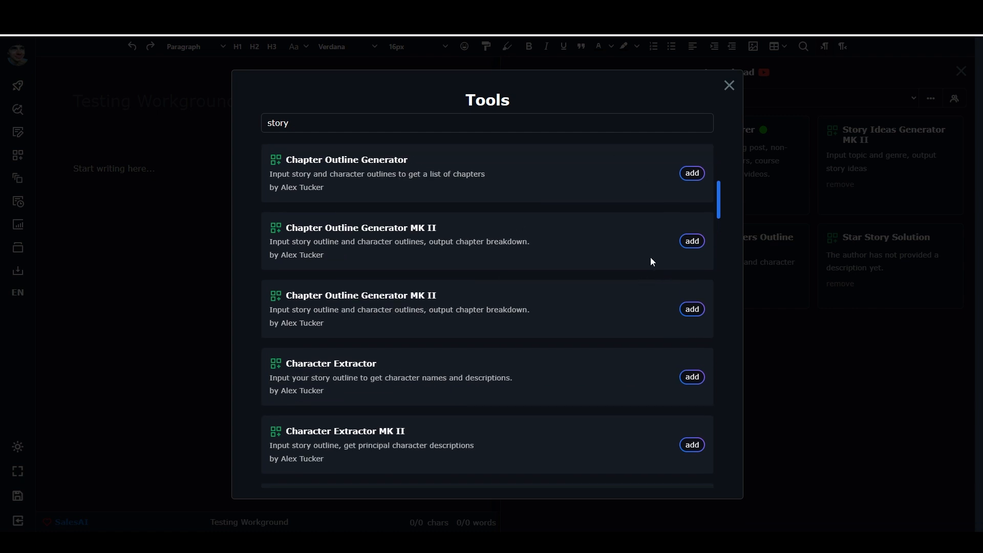
pyautogui.click(685, 173)
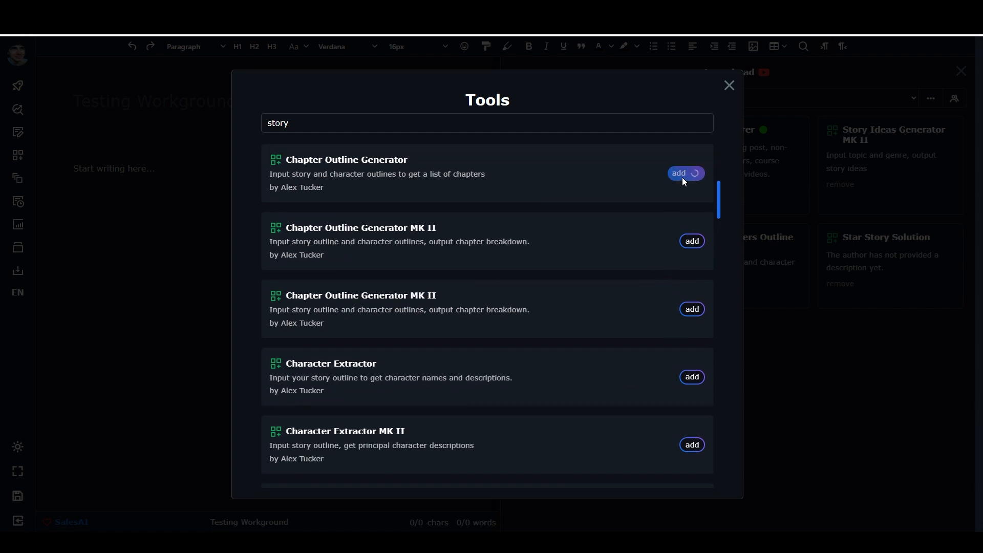
pyautogui.click(686, 173)
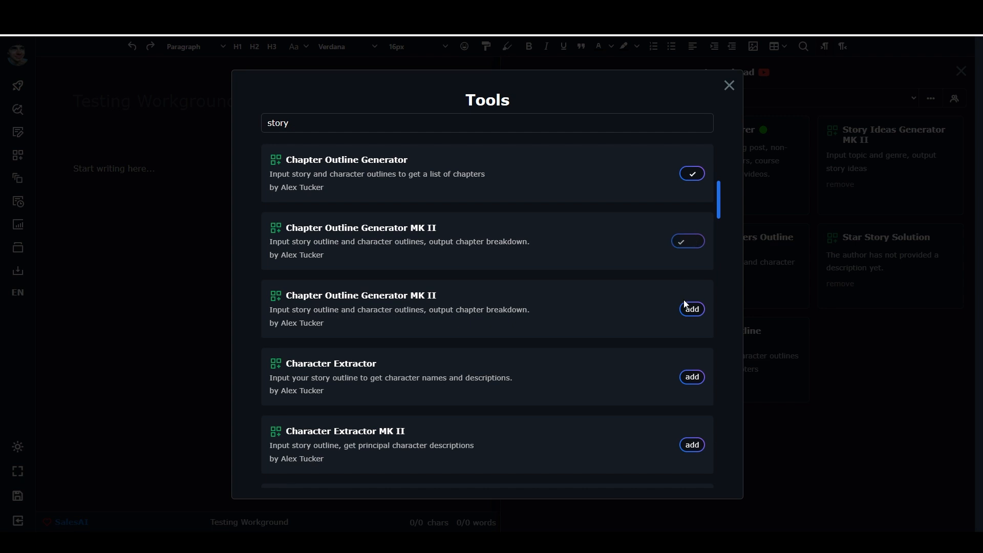
pyautogui.click(684, 376)
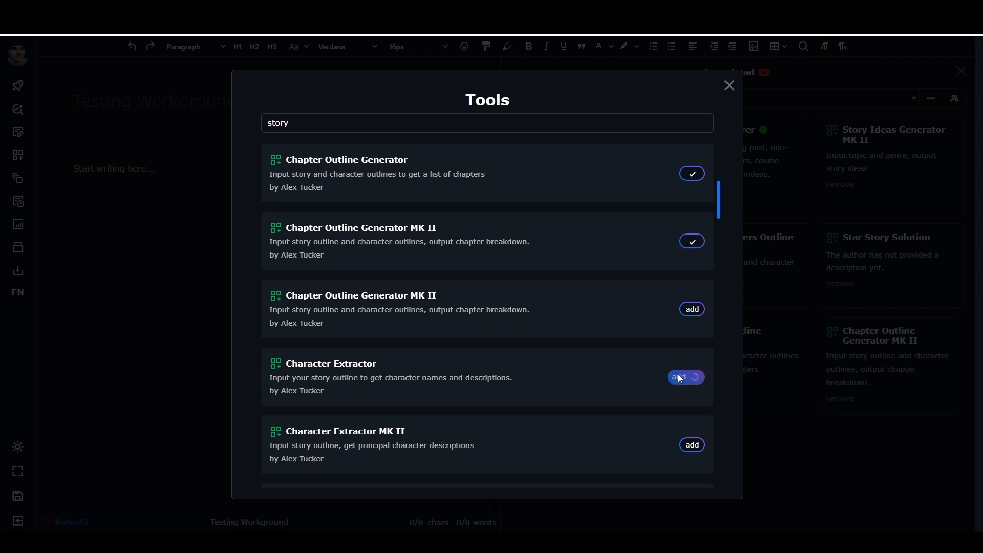
pyautogui.click(678, 377)
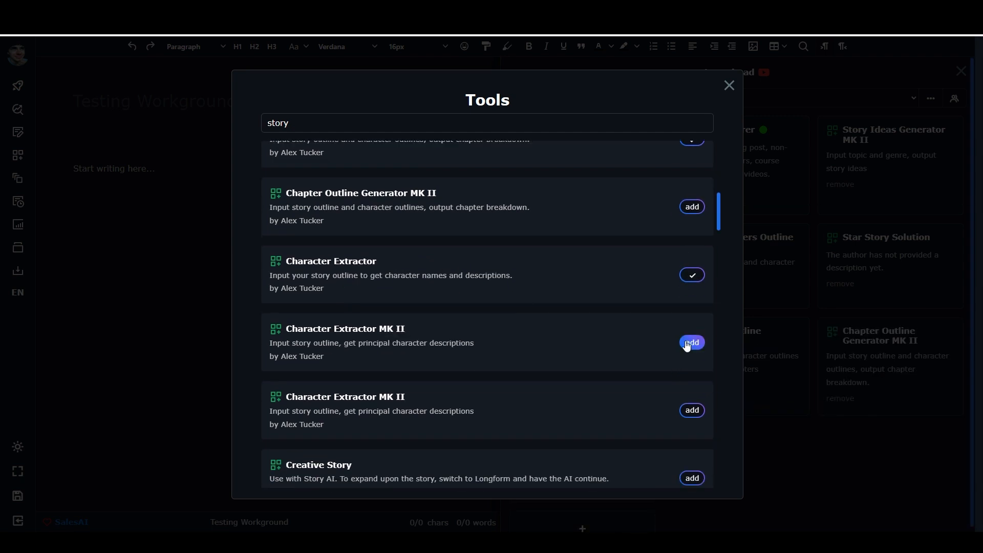
pyautogui.click(692, 341)
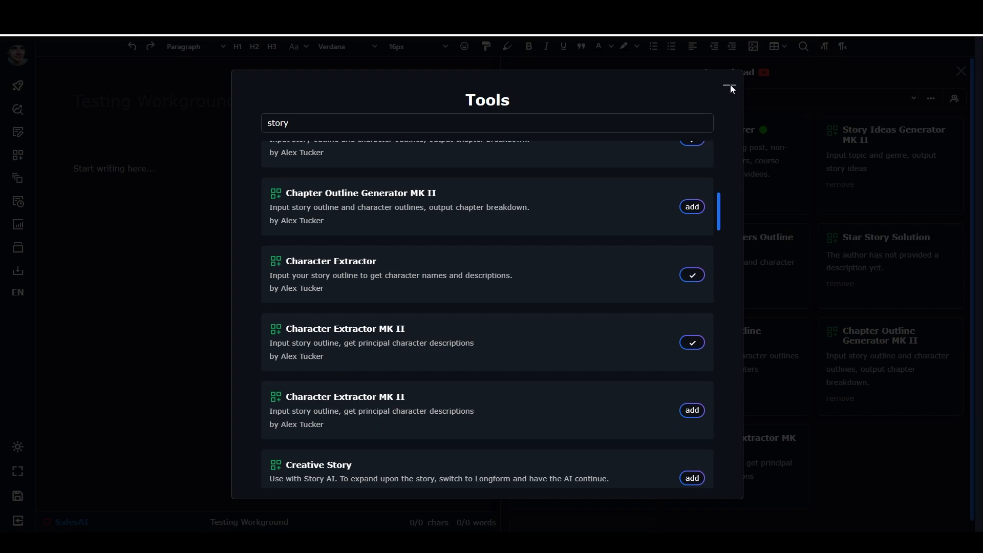
# Remove Topic Explorer from the Fiction Launchpad and confirm the removal
pyautogui.click(729, 86)
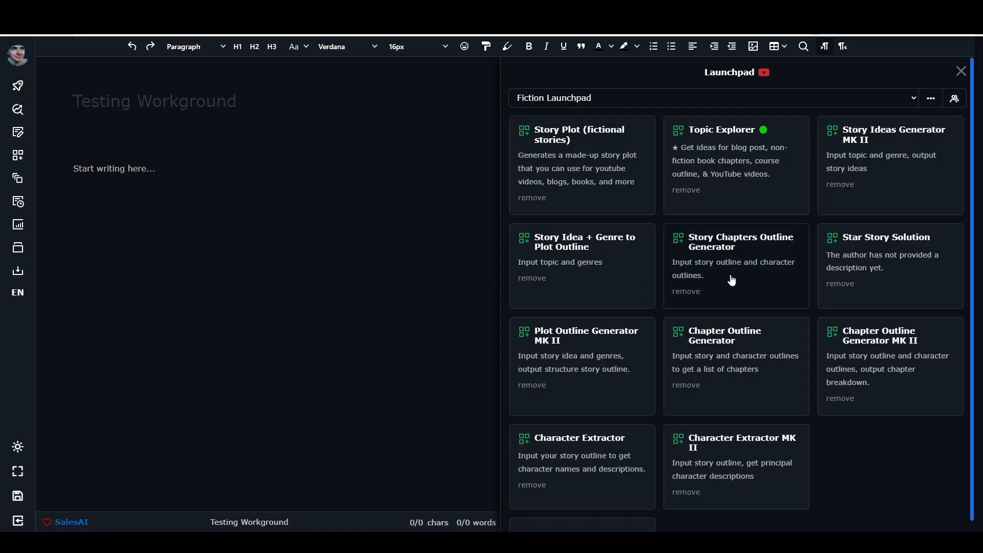
pyautogui.moveTo(686, 190)
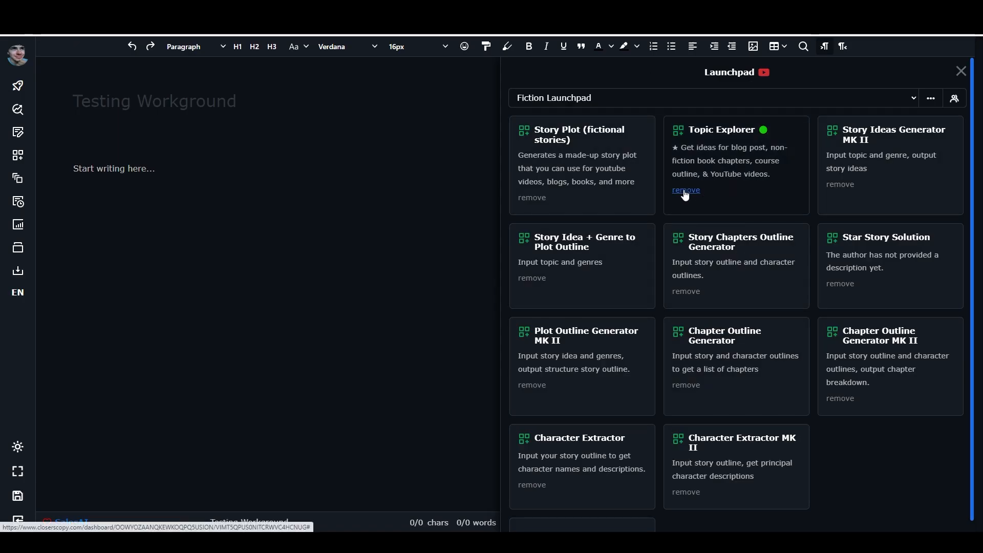
pyautogui.click(686, 191)
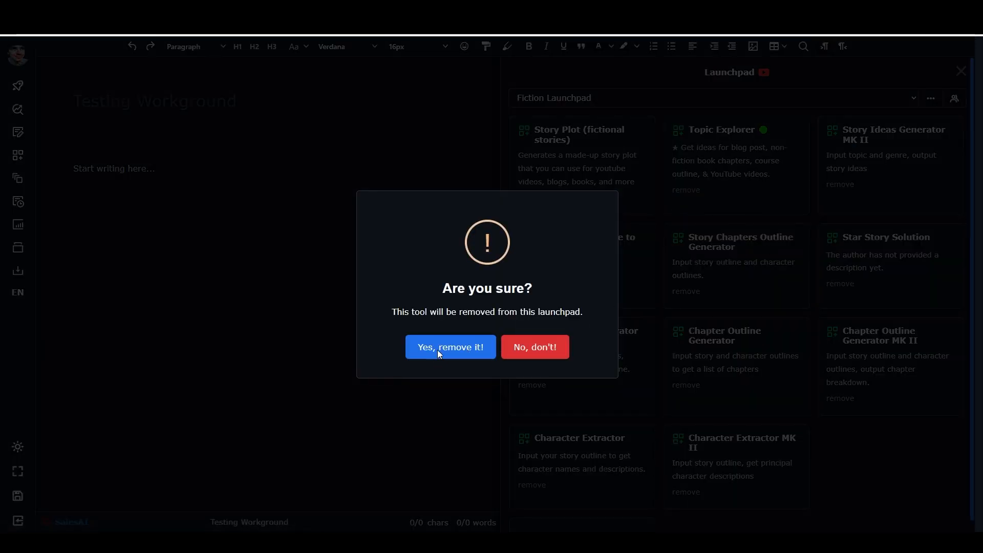
pyautogui.click(450, 346)
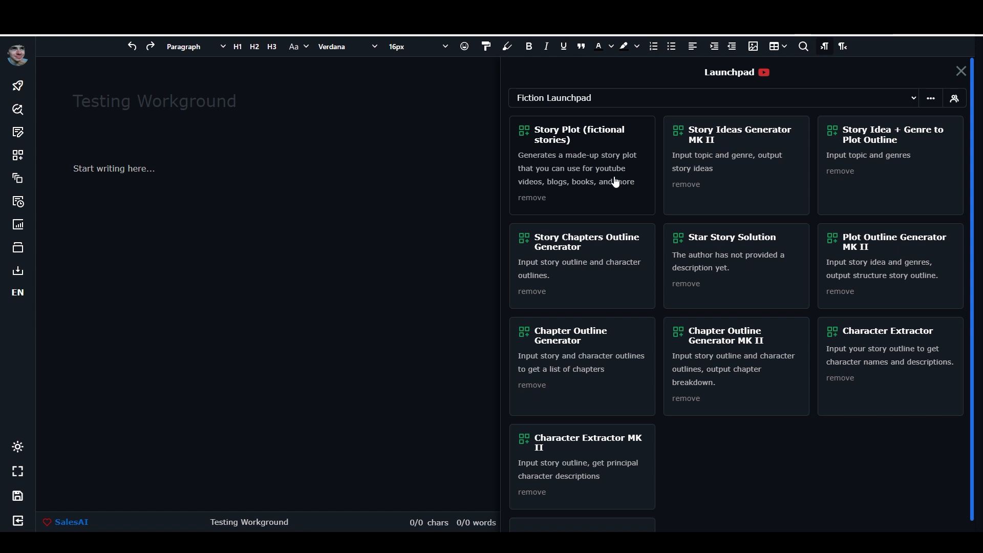
pyautogui.moveTo(676, 146)
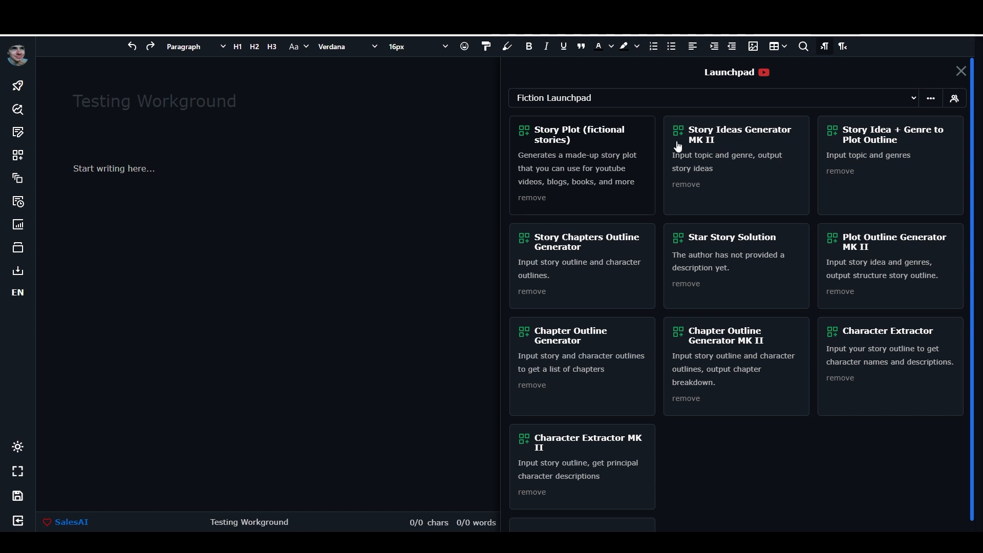
pyautogui.moveTo(324, 266)
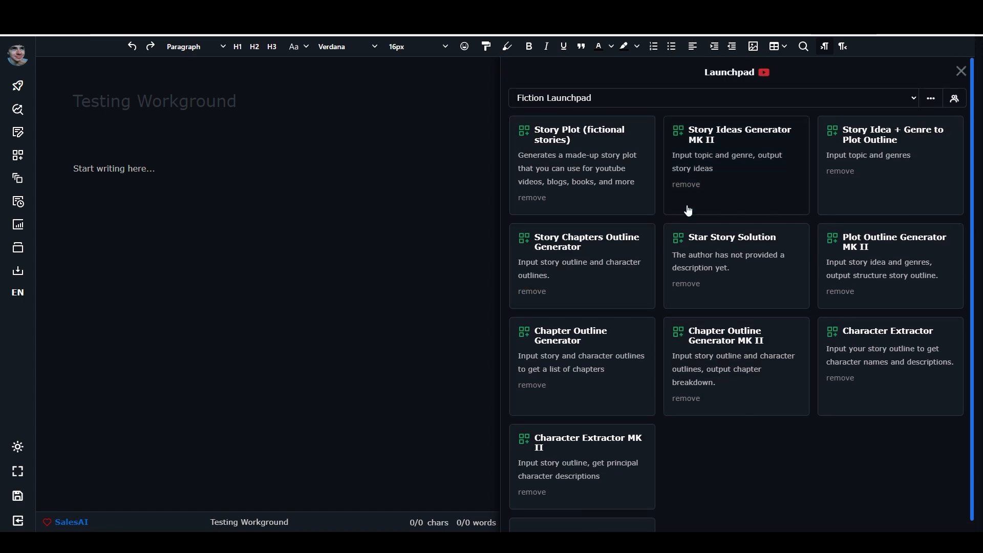
pyautogui.moveTo(680, 215)
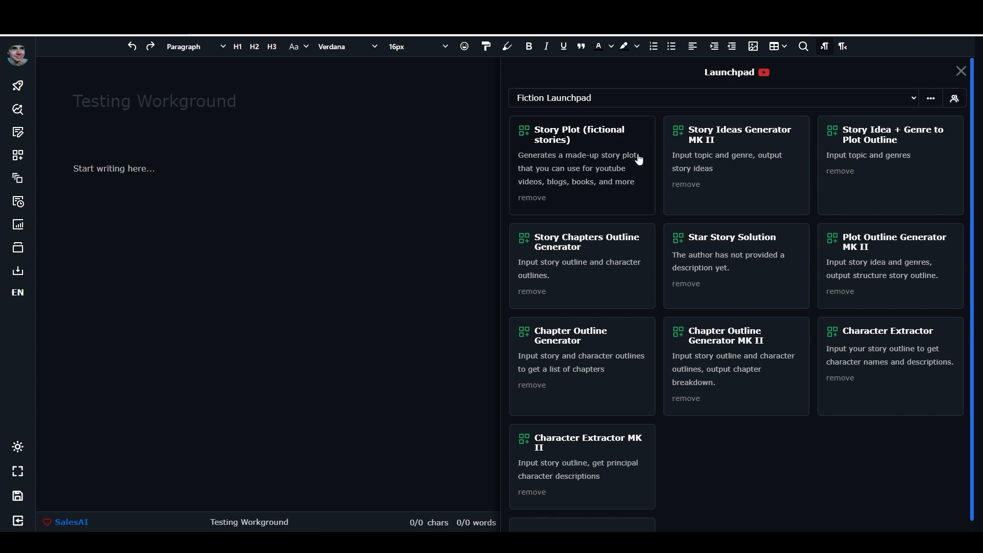
pyautogui.moveTo(767, 109)
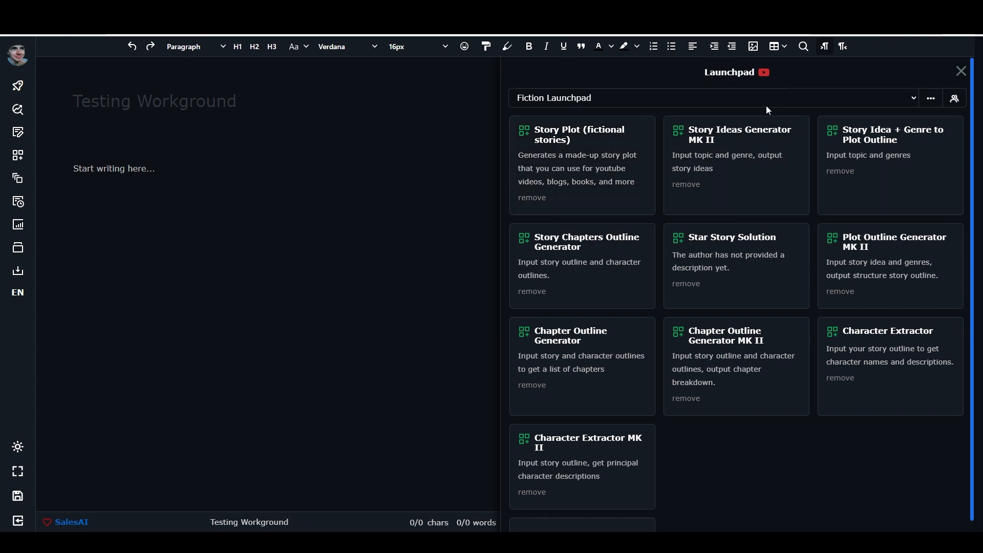
pyautogui.moveTo(577, 258)
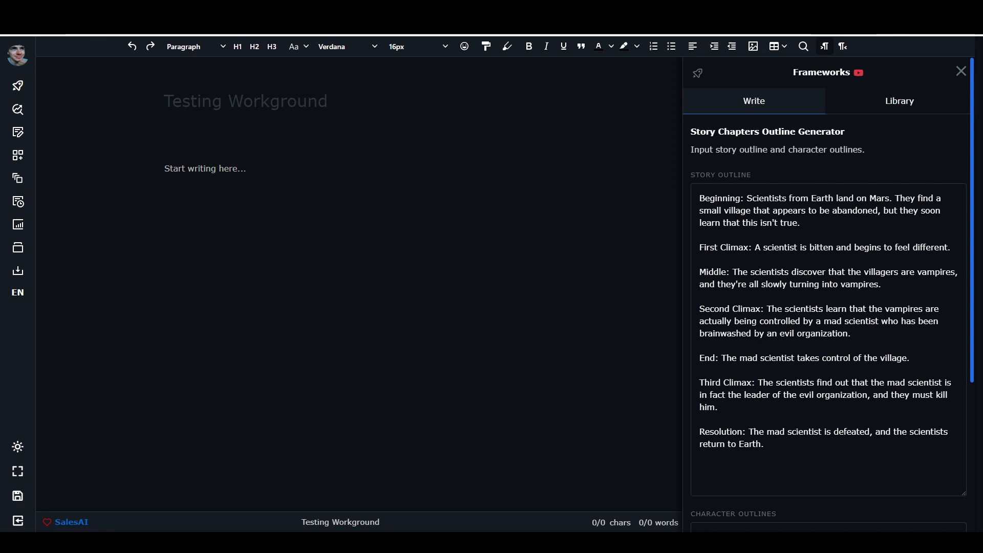
pyautogui.moveTo(765, 148)
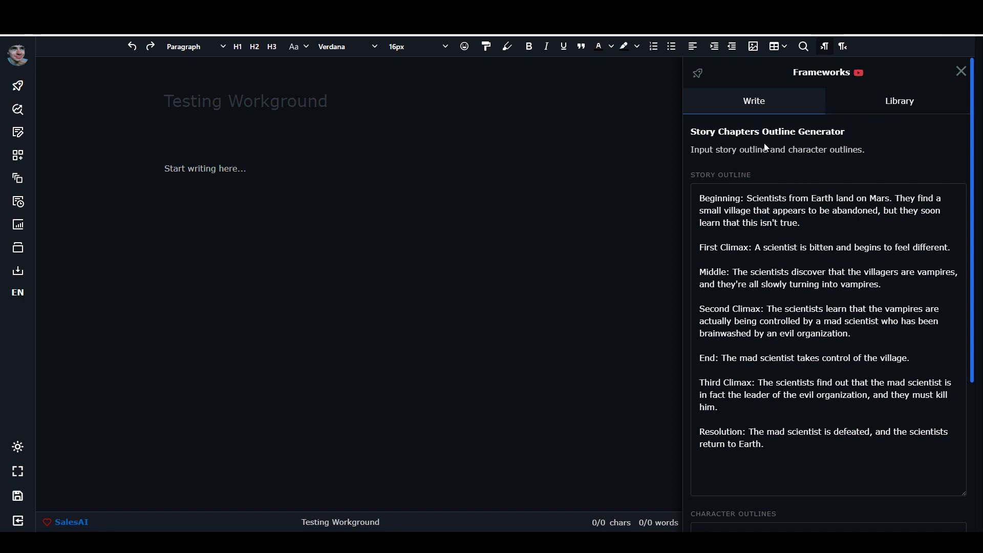
pyautogui.click(898, 100)
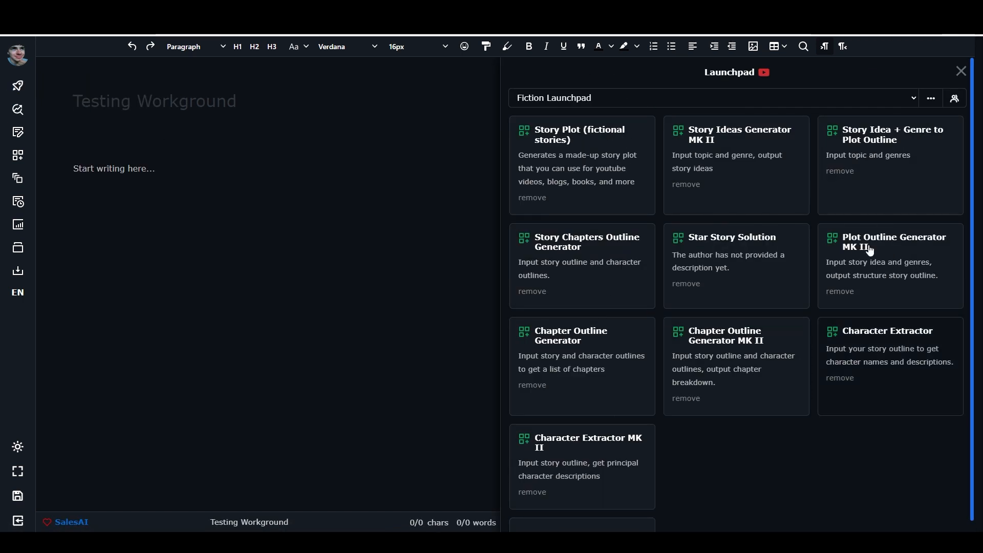
pyautogui.moveTo(692, 266)
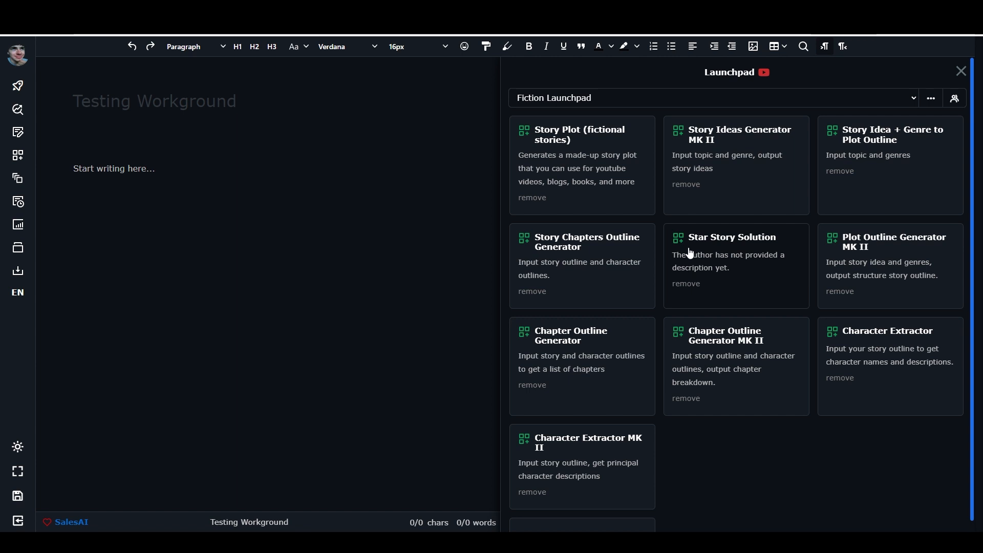
pyautogui.moveTo(669, 350)
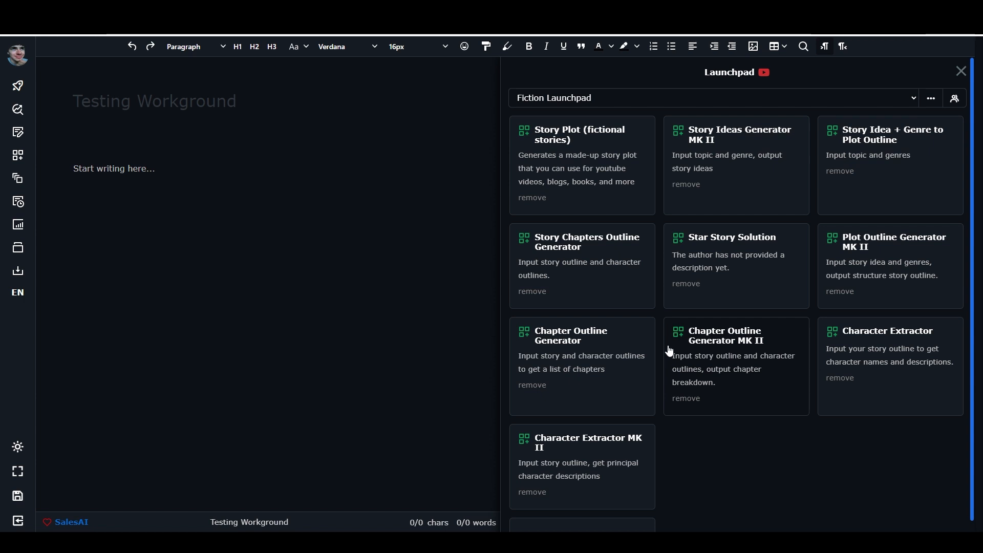
pyautogui.moveTo(555, 314)
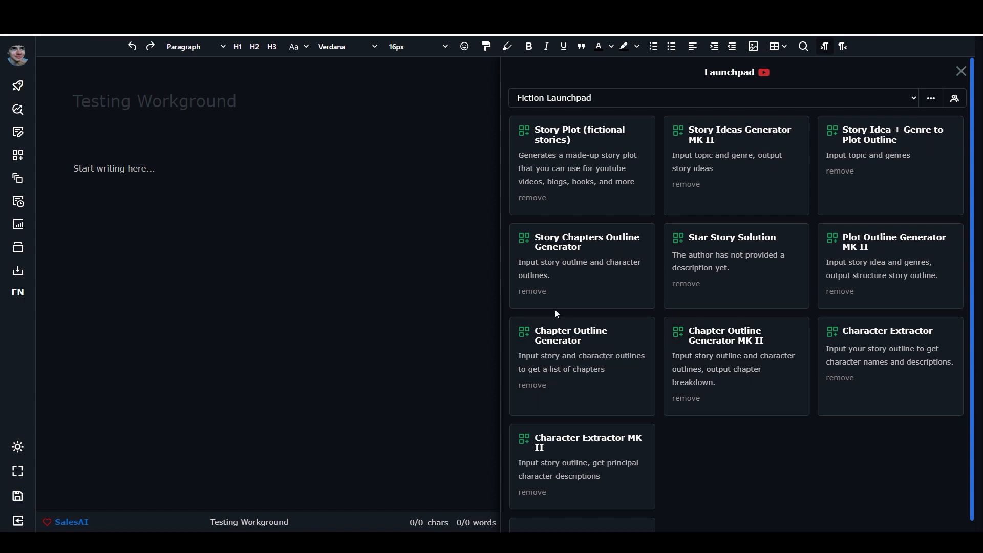
pyautogui.moveTo(291, 328)
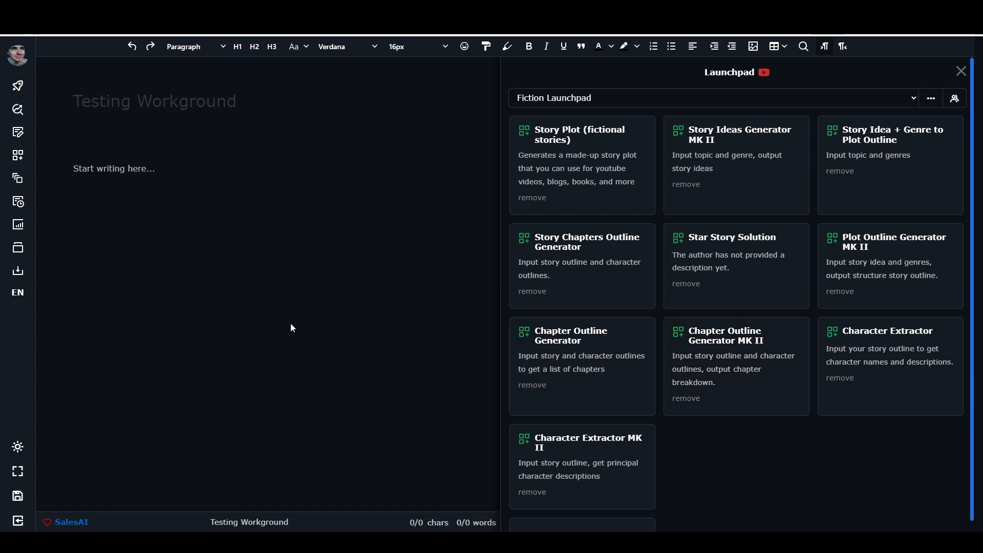
pyautogui.moveTo(340, 315)
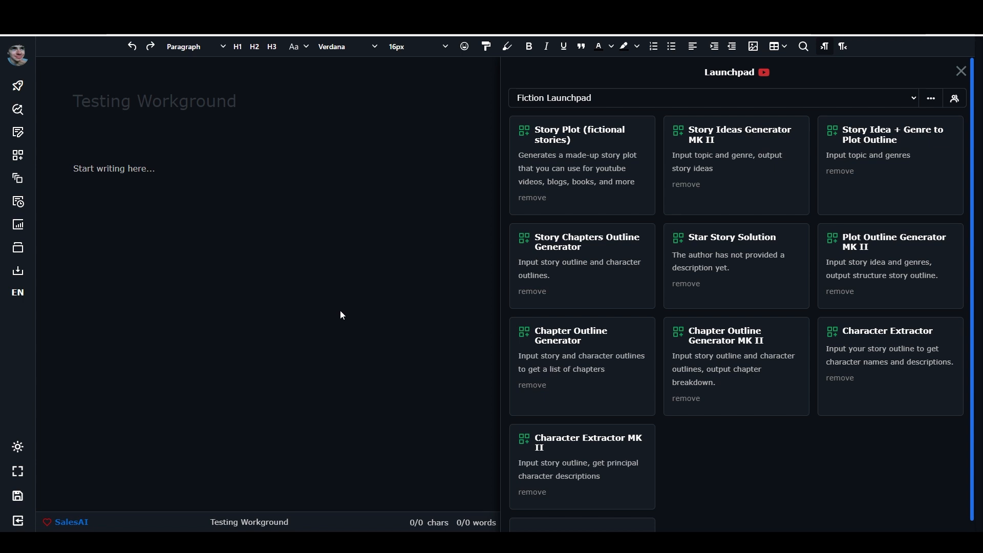
pyautogui.moveTo(467, 358)
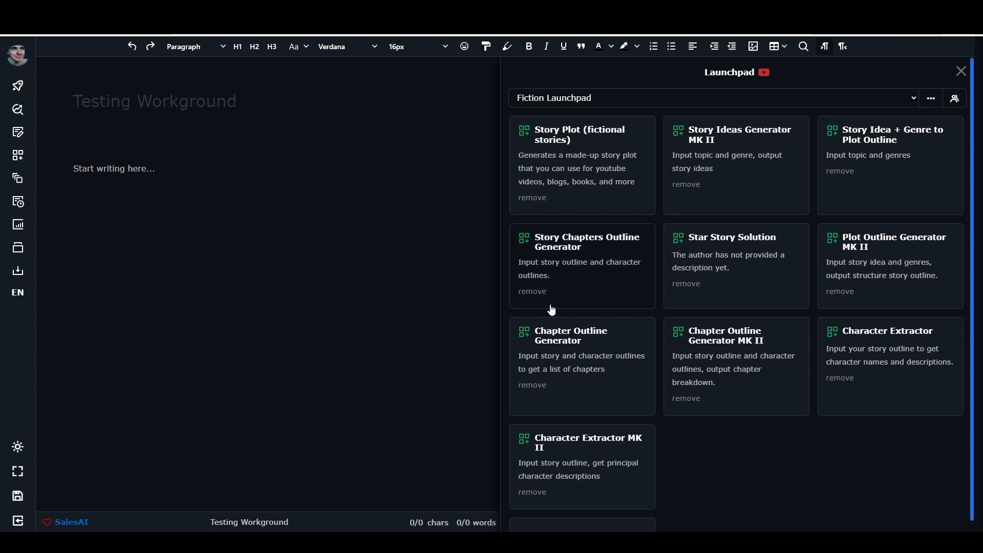
pyautogui.moveTo(16, 155)
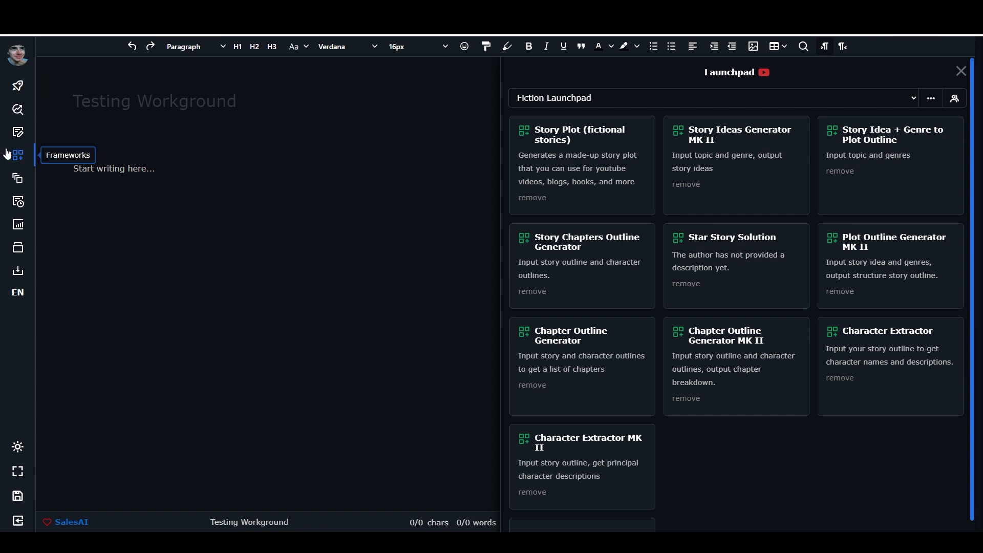
pyautogui.moveTo(115, 210)
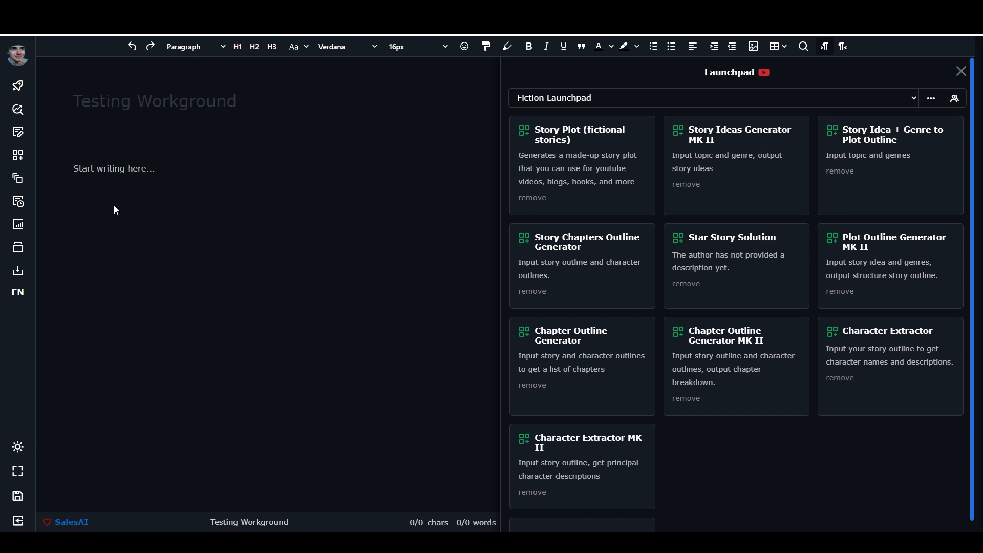
pyautogui.moveTo(483, 349)
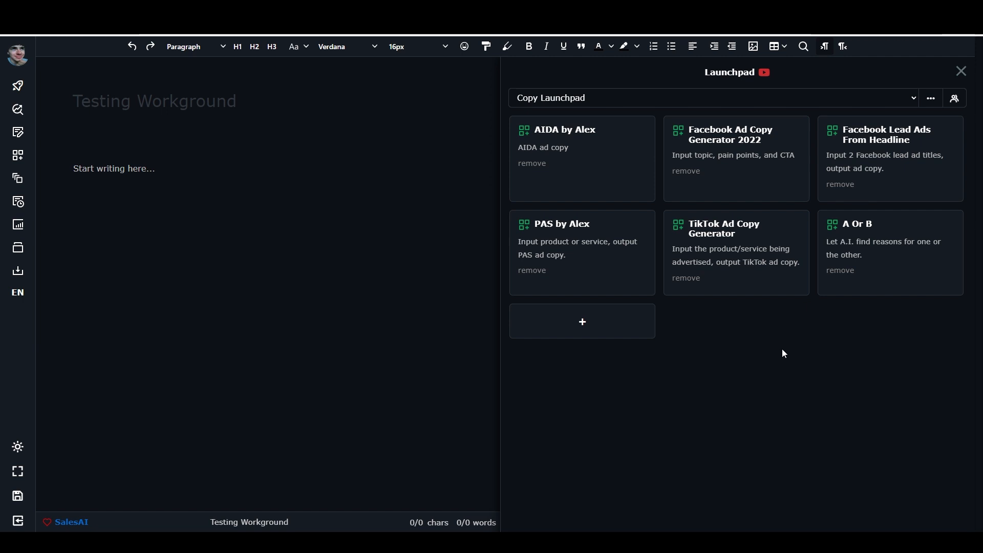
pyautogui.moveTo(812, 344)
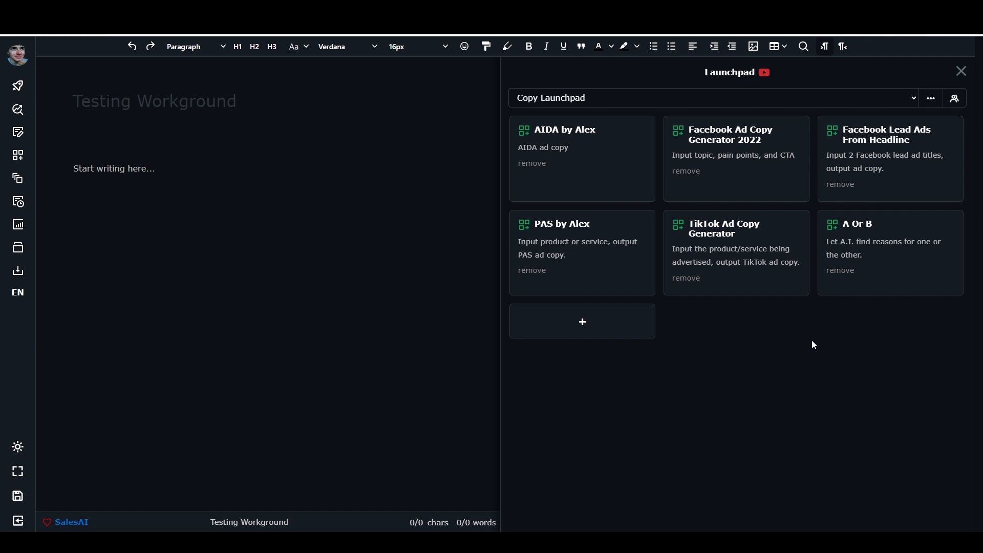